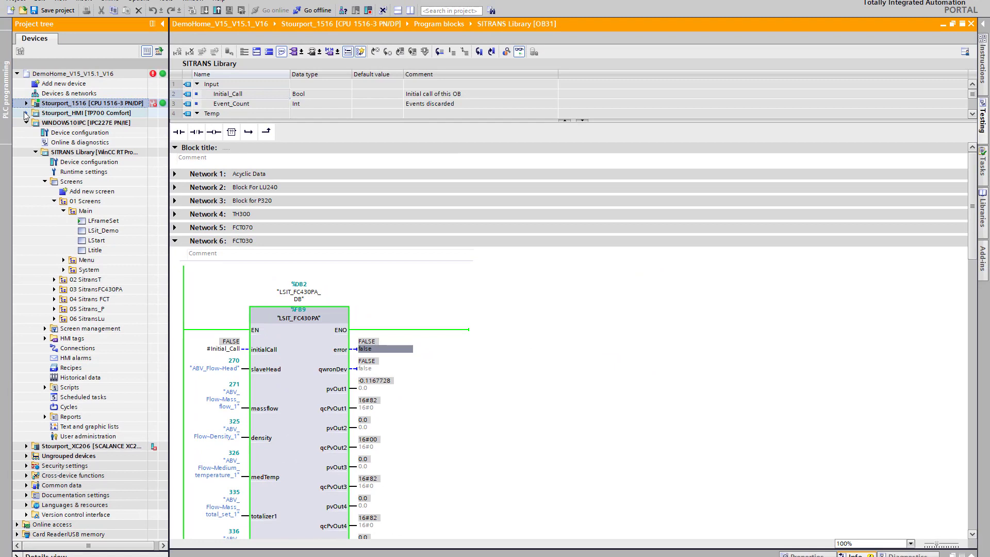
Open the Libraries task card to show the project library's PLC types and master copies.
{"action": "left_click", "coordinate": [72, 123]}
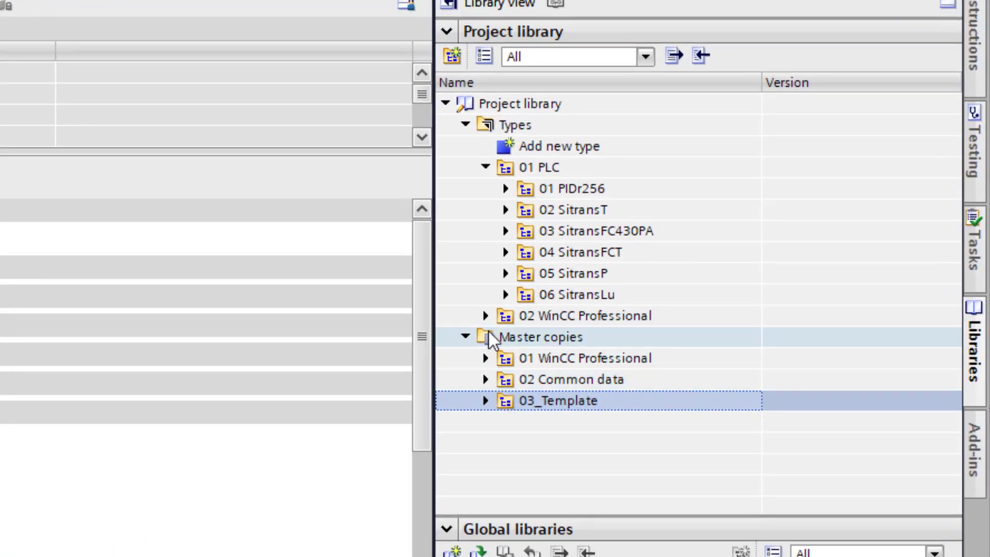
Expand Master copies 03_Template and 01 WinCC Professional, and select the LSitTags tag table.
{"action": "left_click", "coordinate": [487, 401]}
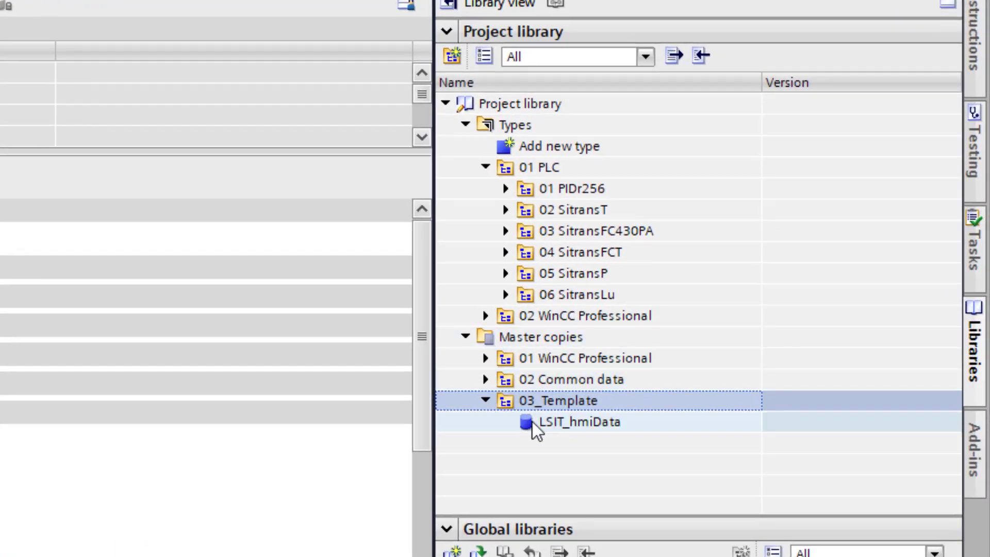
{"action": "left_click", "coordinate": [486, 357]}
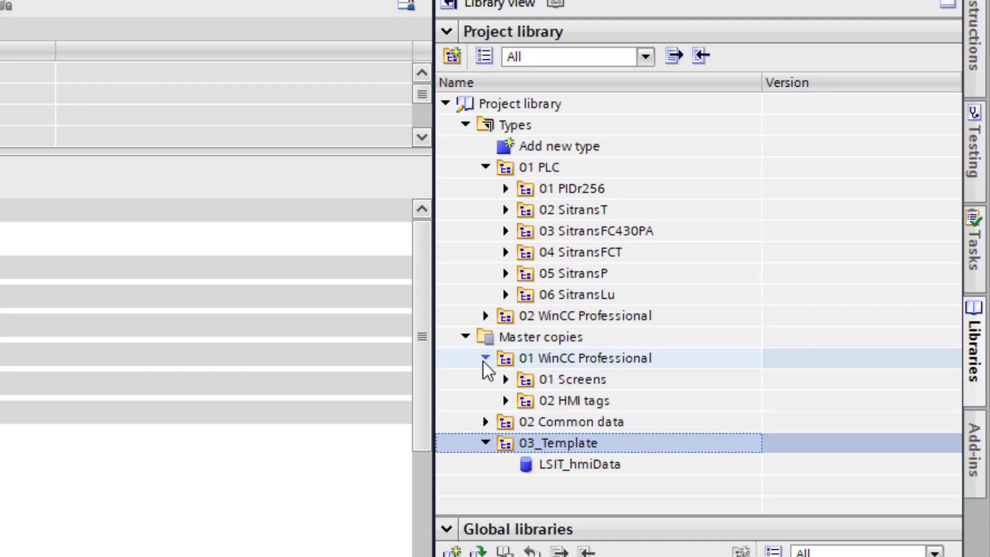
{"action": "left_click", "coordinate": [503, 400]}
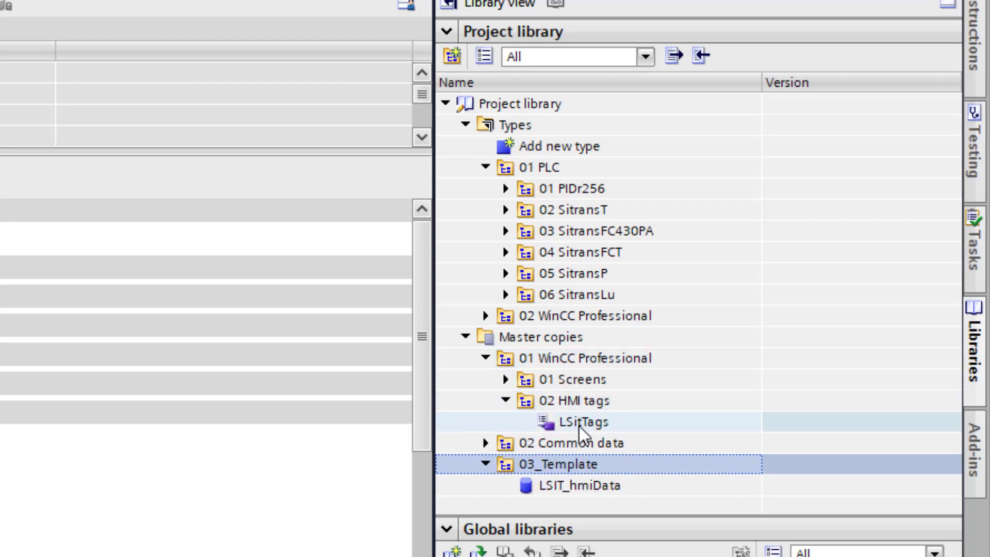
{"action": "left_click", "coordinate": [574, 422]}
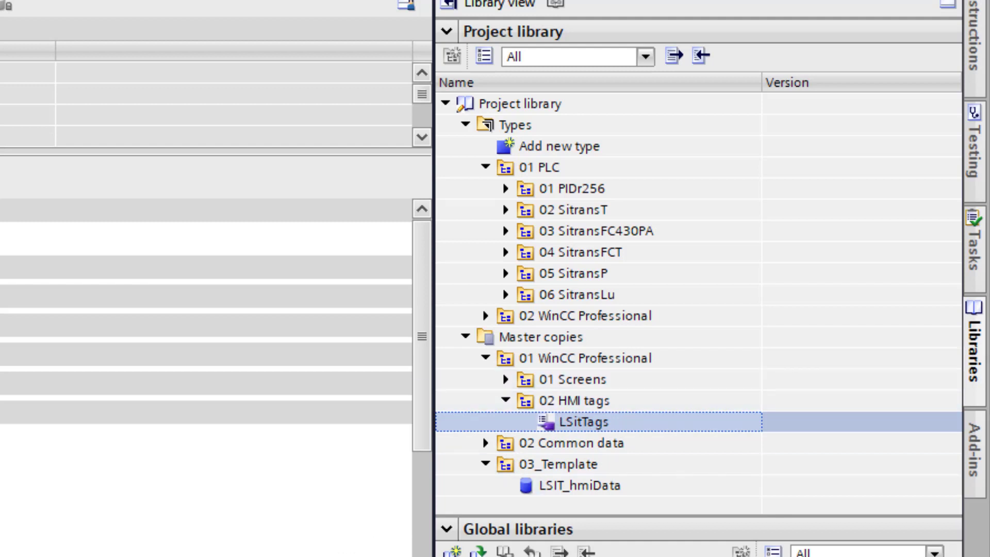
{"action": "mouse_move", "coordinate": [637, 303]}
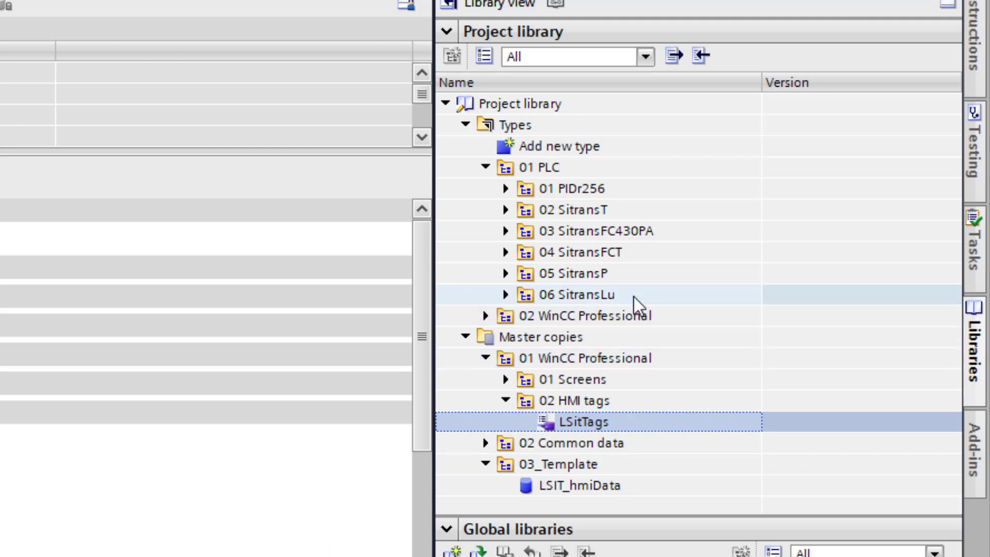
Expand Types > 02 WinCC Professional > Script and select the LSITshowPopupSiVArc script.
{"action": "left_click", "coordinate": [484, 315]}
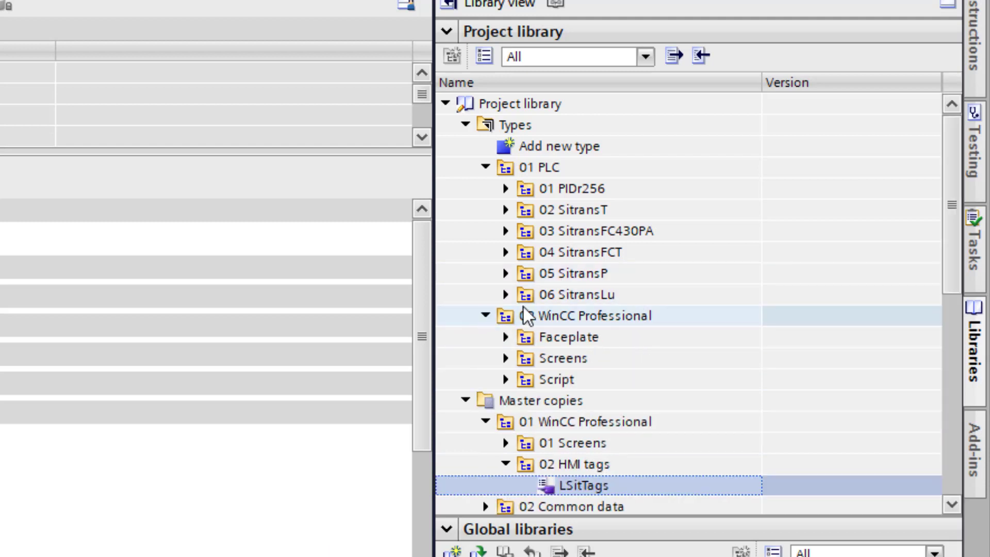
{"action": "left_click", "coordinate": [506, 379]}
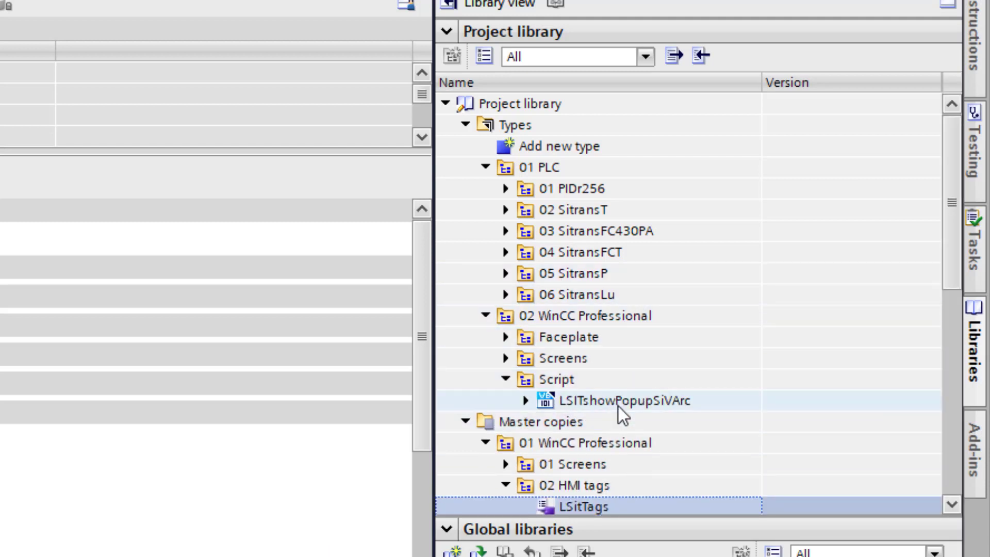
{"action": "left_click", "coordinate": [625, 400]}
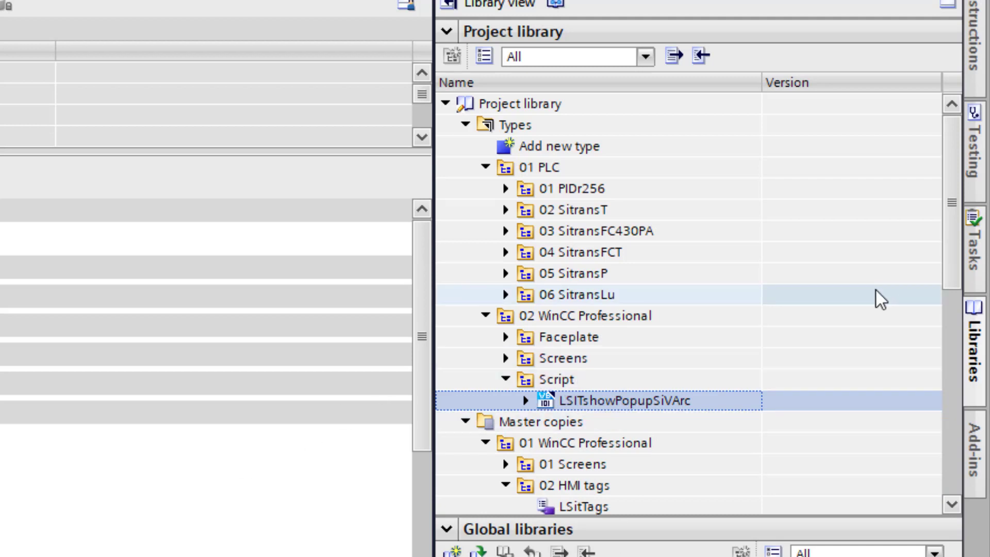
Collapse PLC types and browse the type screen folders, including SitransFC430PA device screens.
{"action": "left_click", "coordinate": [506, 231]}
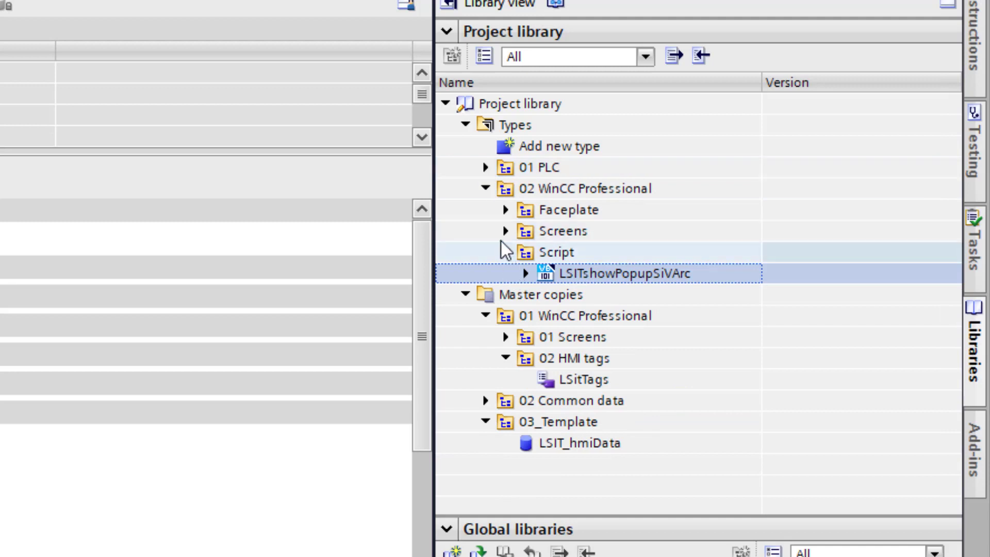
{"action": "left_click", "coordinate": [508, 231]}
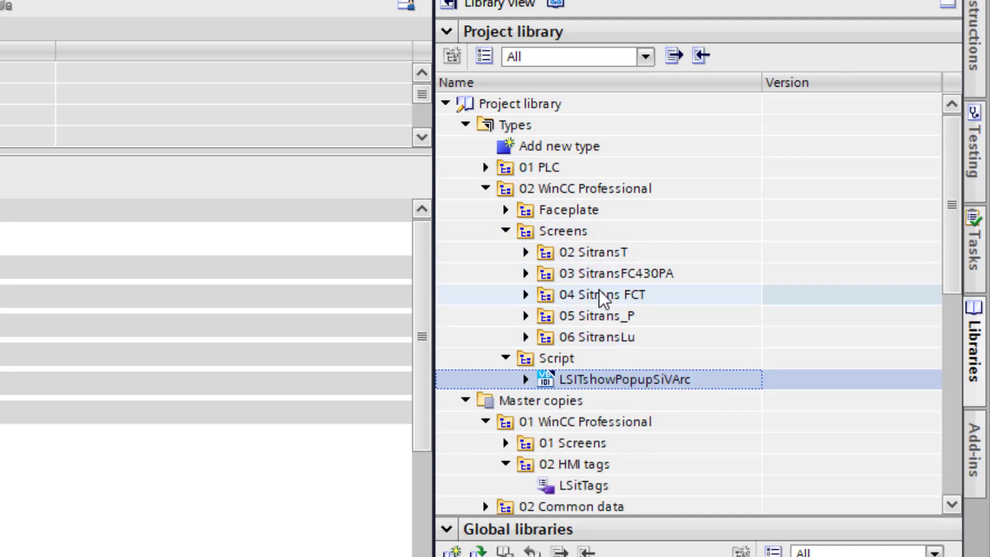
{"action": "left_click", "coordinate": [614, 273]}
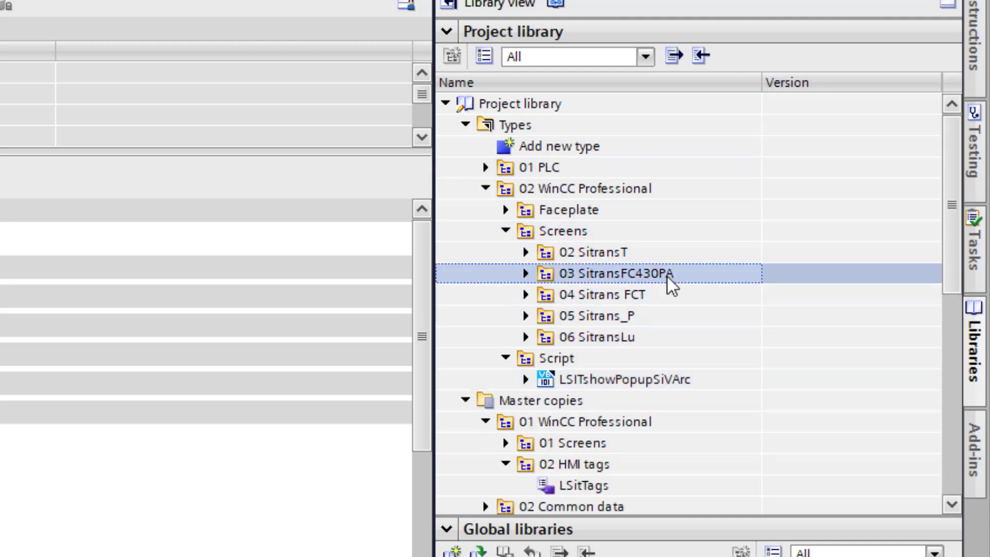
{"action": "mouse_move", "coordinate": [681, 285]}
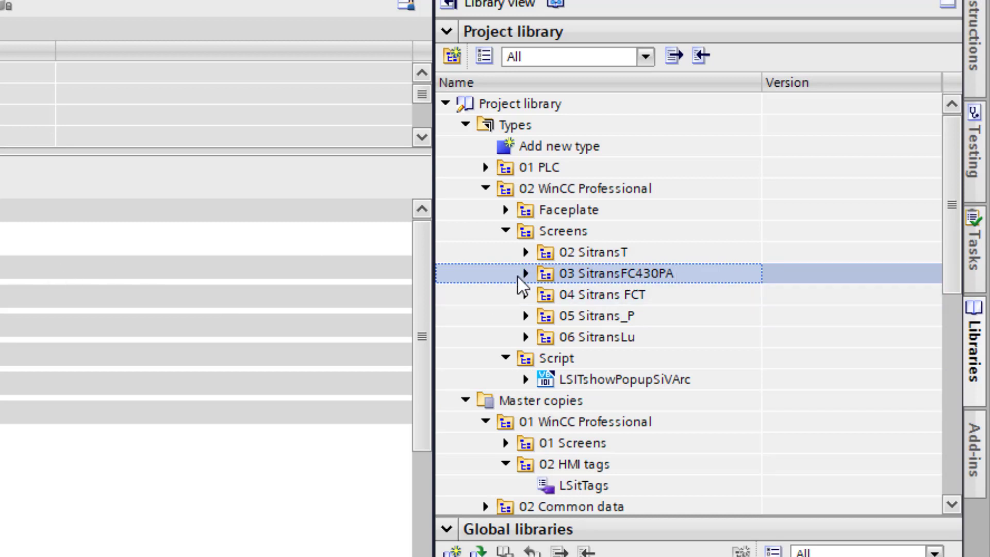
{"action": "left_click", "coordinate": [526, 273]}
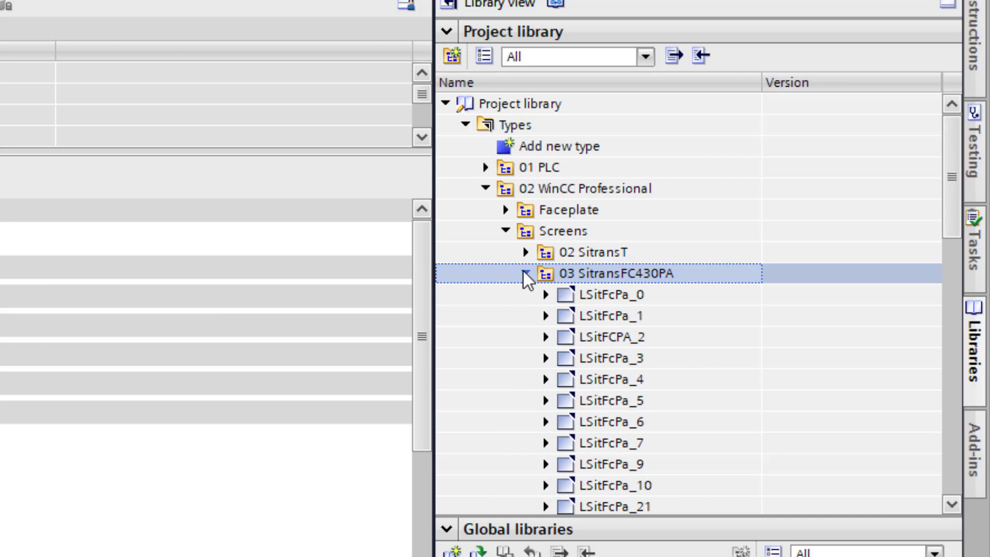
{"action": "left_click", "coordinate": [525, 273]}
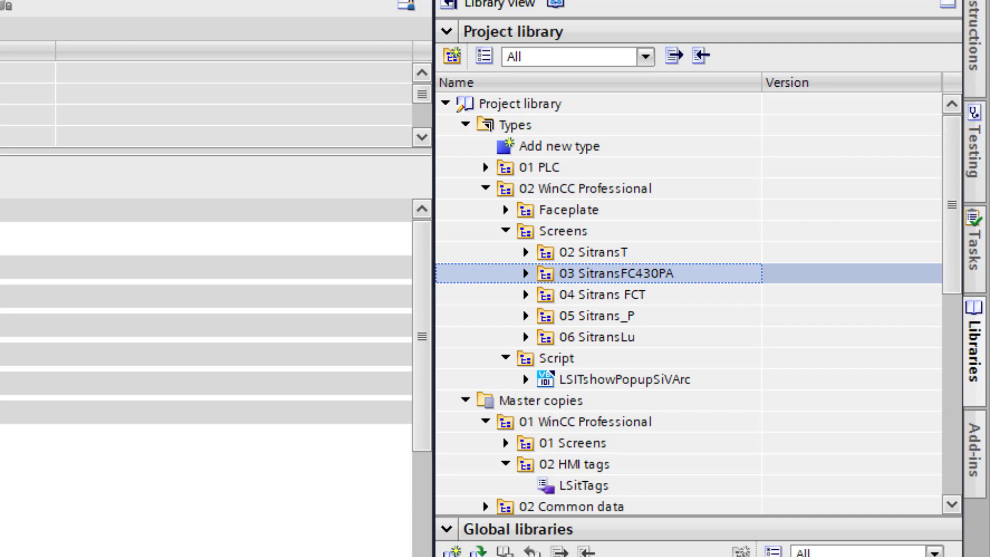
{"action": "scroll", "scroll_direction": "down", "scroll_amount": 3}
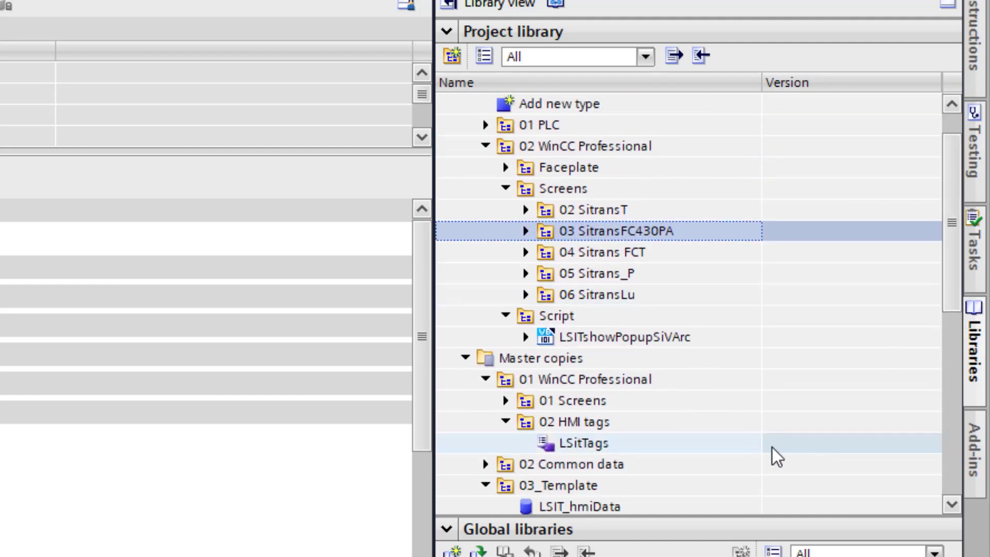
Expand Master copies 01 Screens > Main to inspect LFrameSet, LSit_Demo, LStart and Ltitle.
{"action": "left_click", "coordinate": [571, 400]}
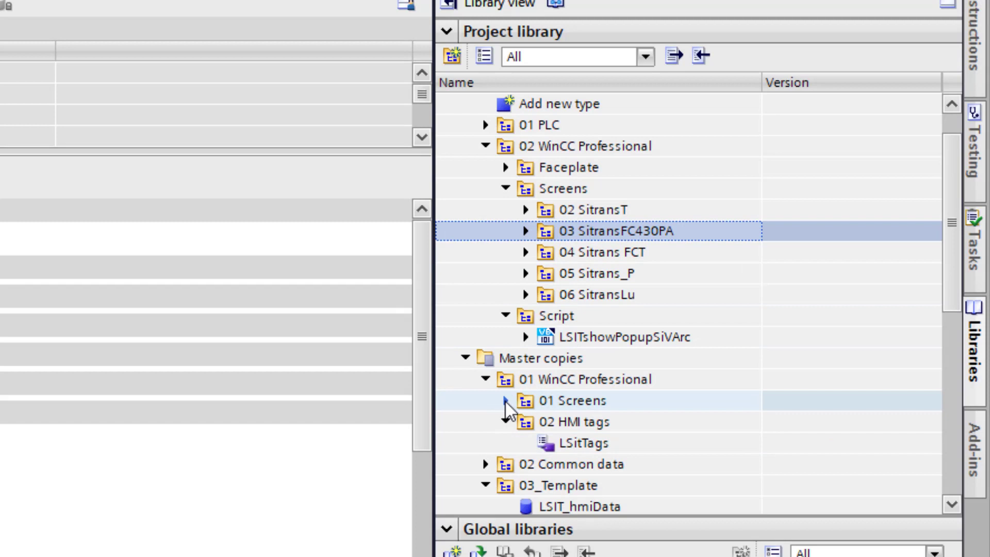
{"action": "left_click", "coordinate": [500, 400]}
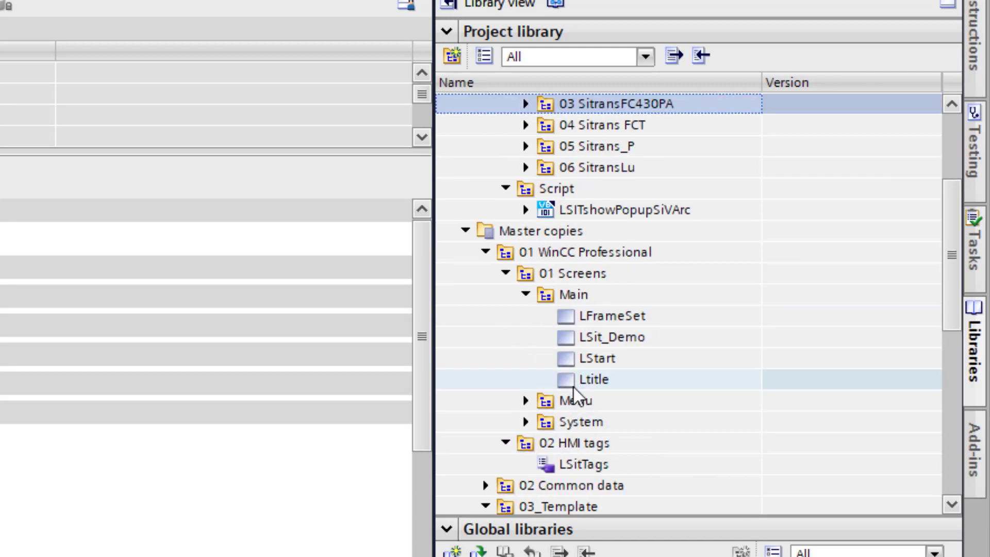
{"action": "mouse_move", "coordinate": [650, 398]}
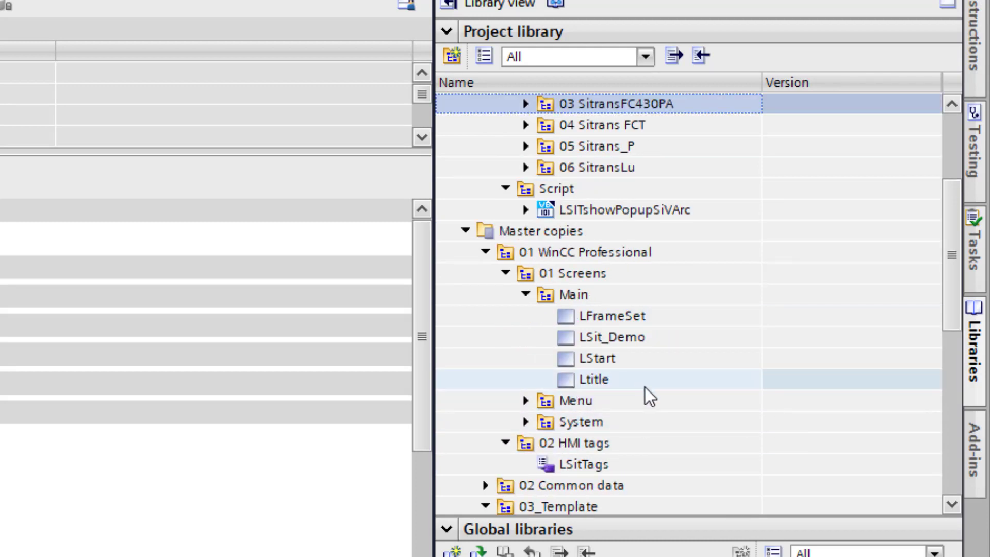
{"action": "left_click", "coordinate": [597, 358]}
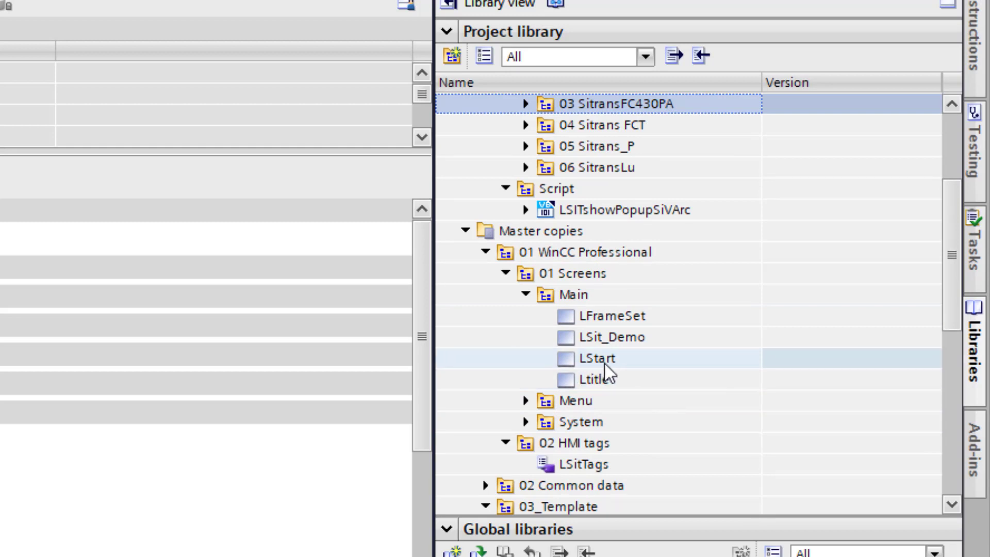
{"action": "left_click", "coordinate": [572, 295]}
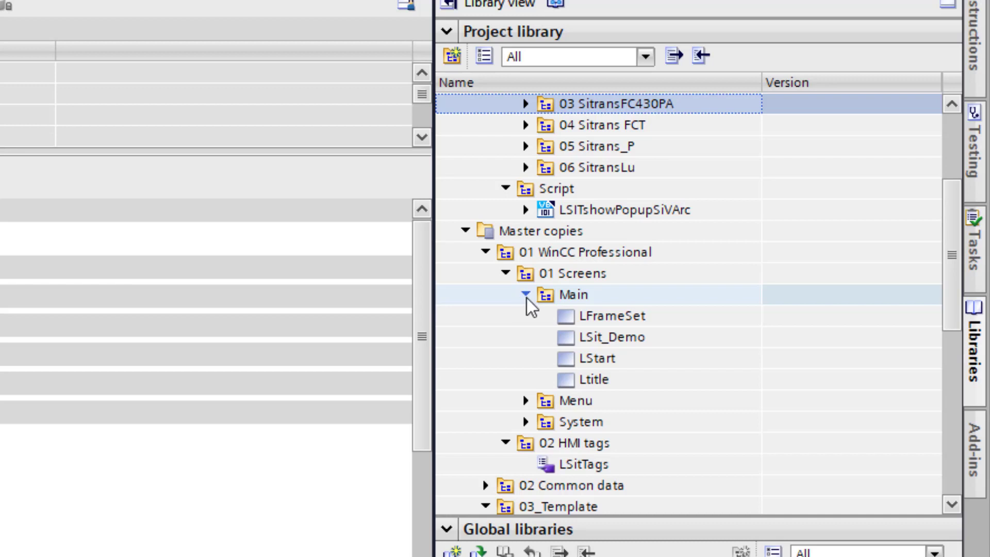
{"action": "left_click", "coordinate": [525, 294]}
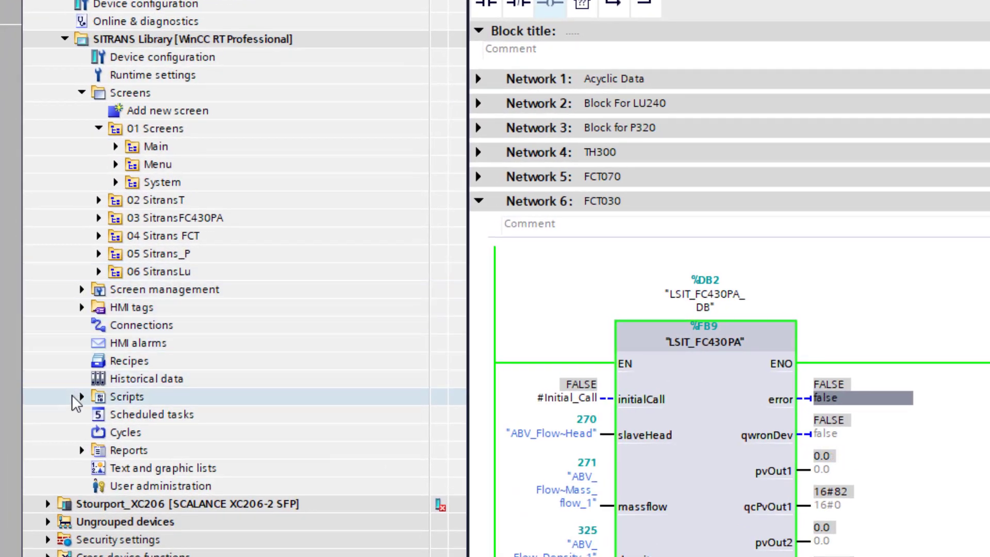
Check the SITRANS Library VB scripts and the FC430PA screens in the project tree.
{"action": "left_click", "coordinate": [81, 396]}
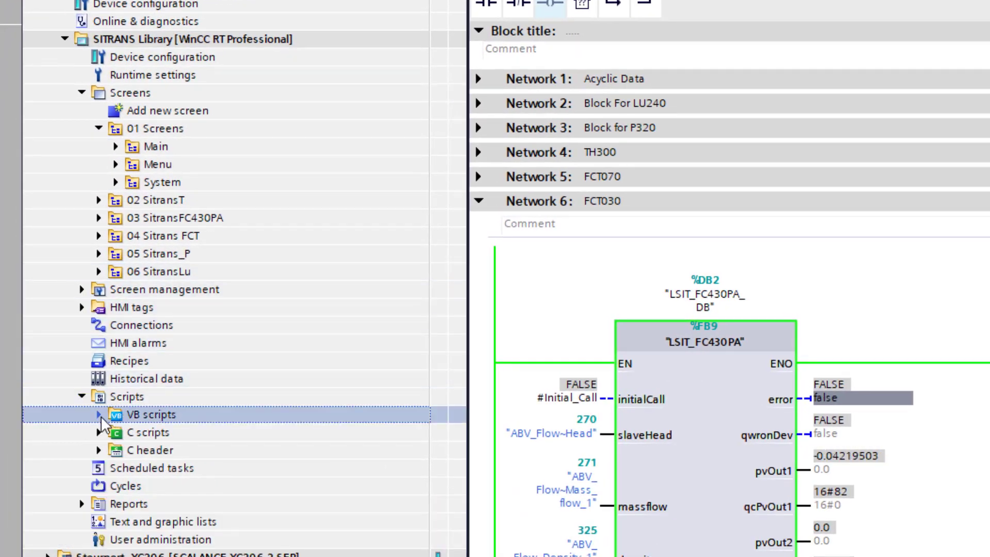
{"action": "left_click", "coordinate": [98, 414]}
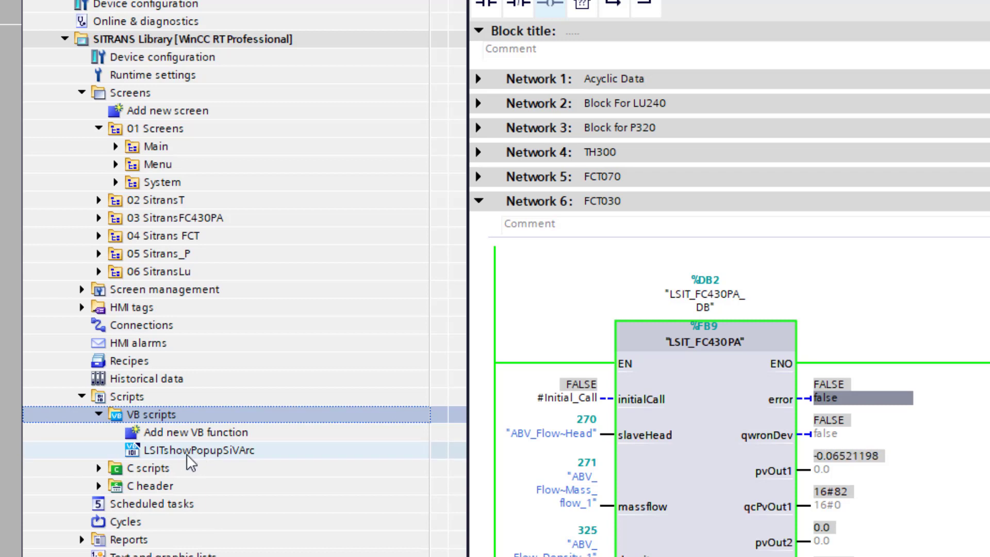
{"action": "left_click", "coordinate": [82, 395]}
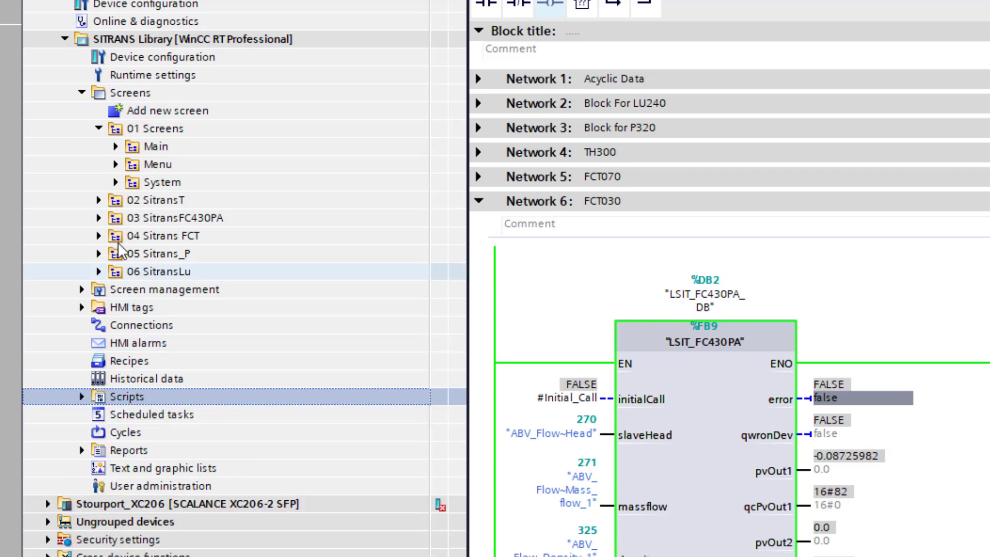
{"action": "left_click", "coordinate": [98, 218]}
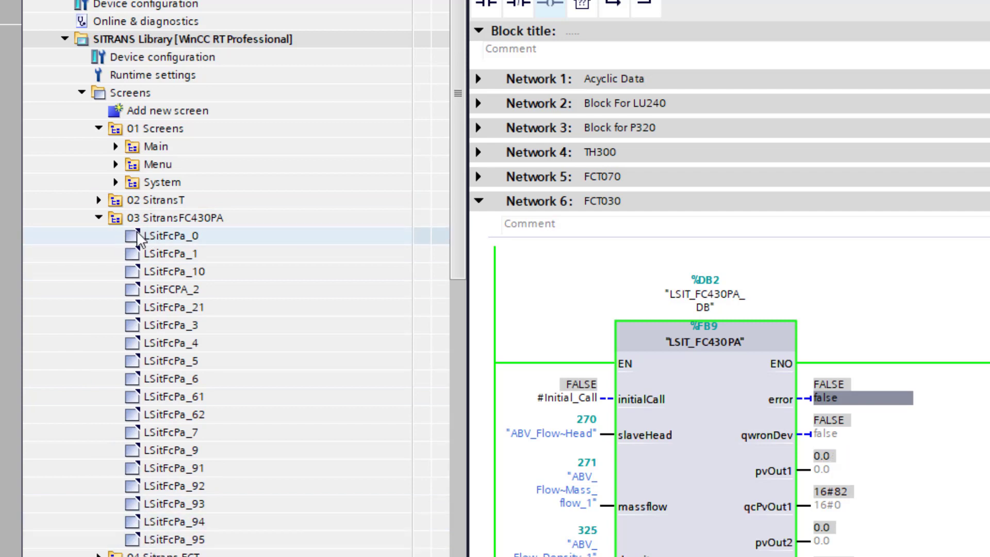
{"action": "left_click", "coordinate": [97, 217]}
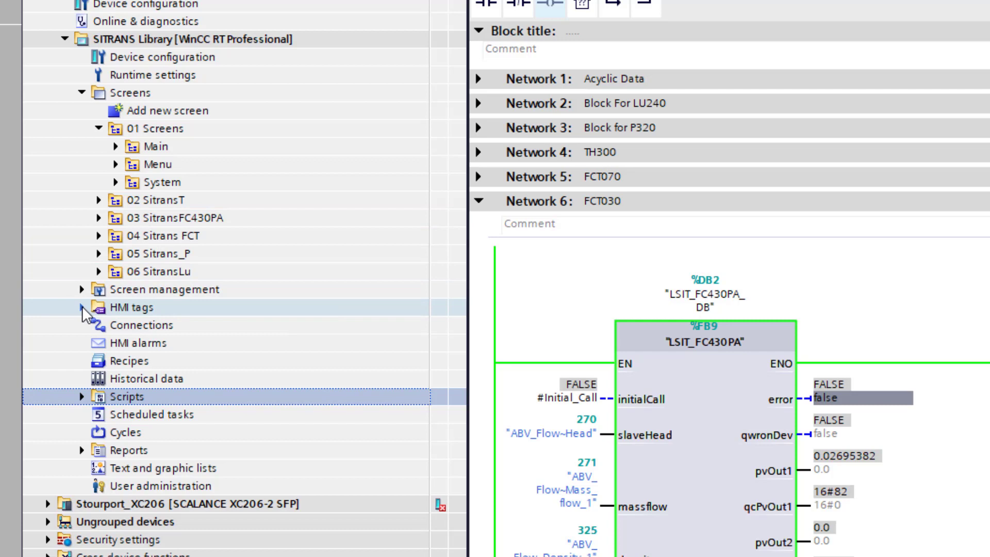
Expand HMI tags and open the LSitTags tag table.
{"action": "left_click", "coordinate": [81, 307]}
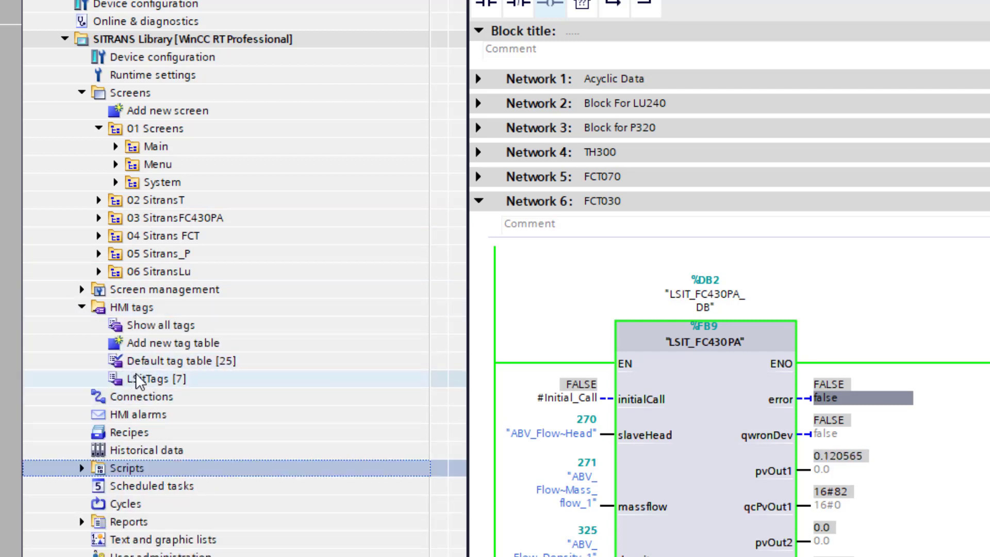
{"action": "left_click", "coordinate": [155, 378]}
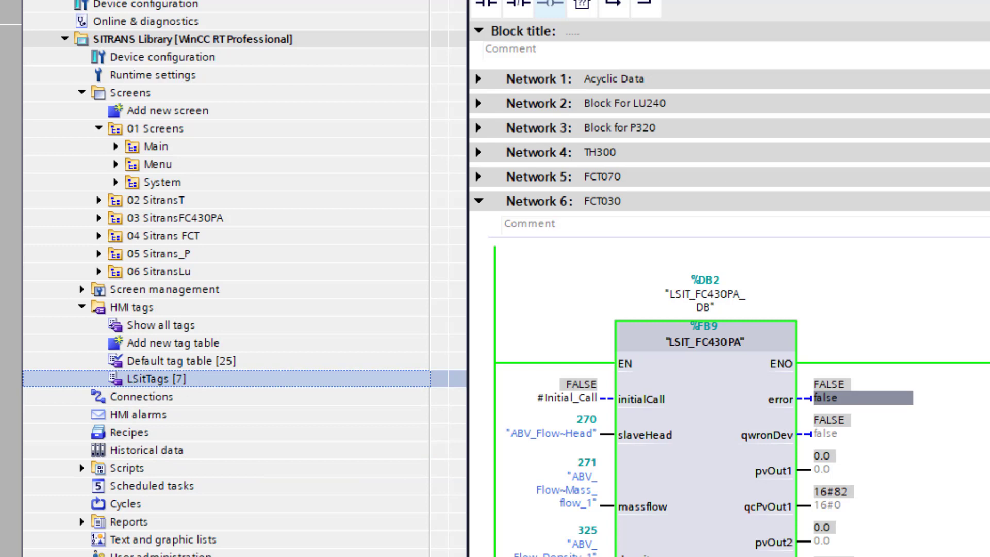
{"action": "double_click", "coordinate": [140, 378]}
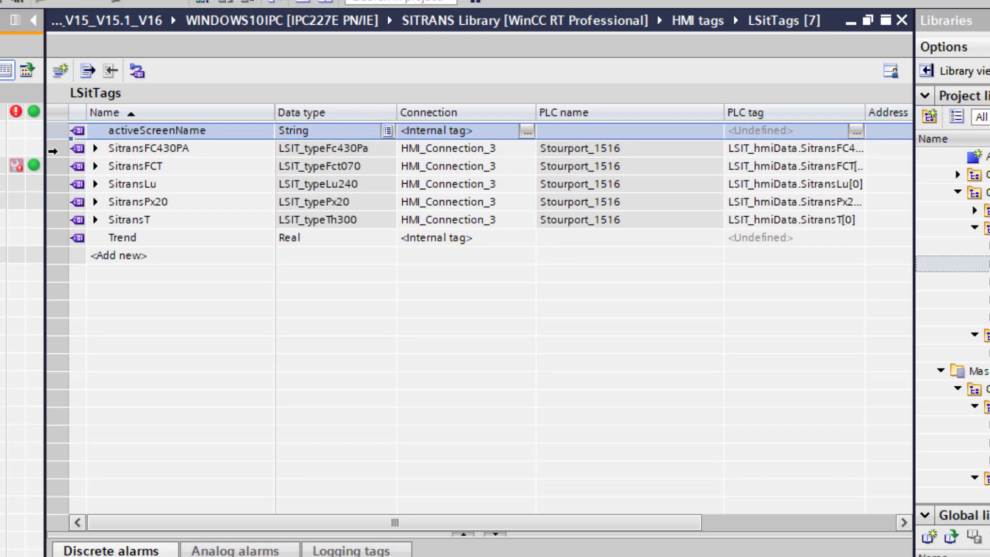
Select the SitransFC430PA tag row (LSIT_typeFc430Pa on HMI_Connection_3) in LSitTags.
{"action": "left_click", "coordinate": [139, 148]}
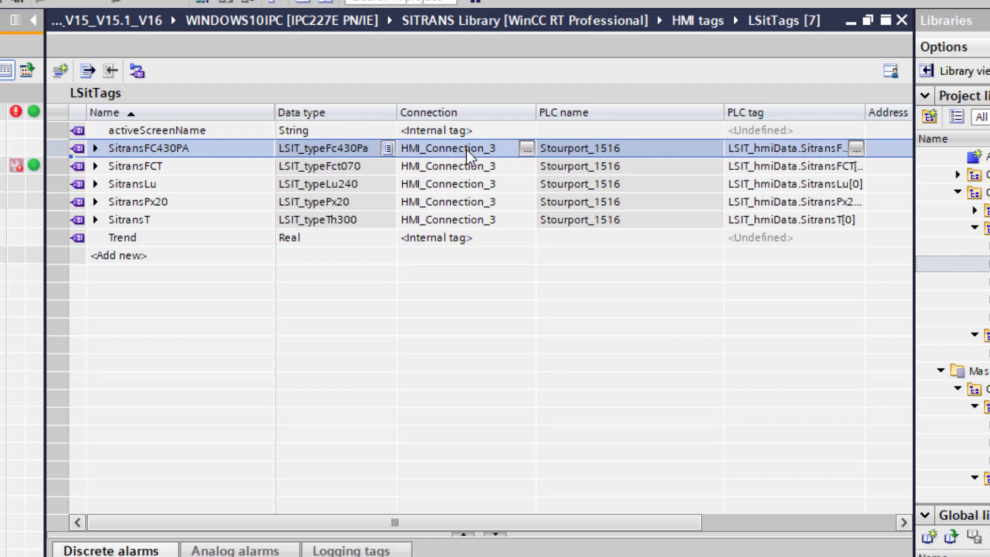
{"action": "mouse_move", "coordinate": [439, 275]}
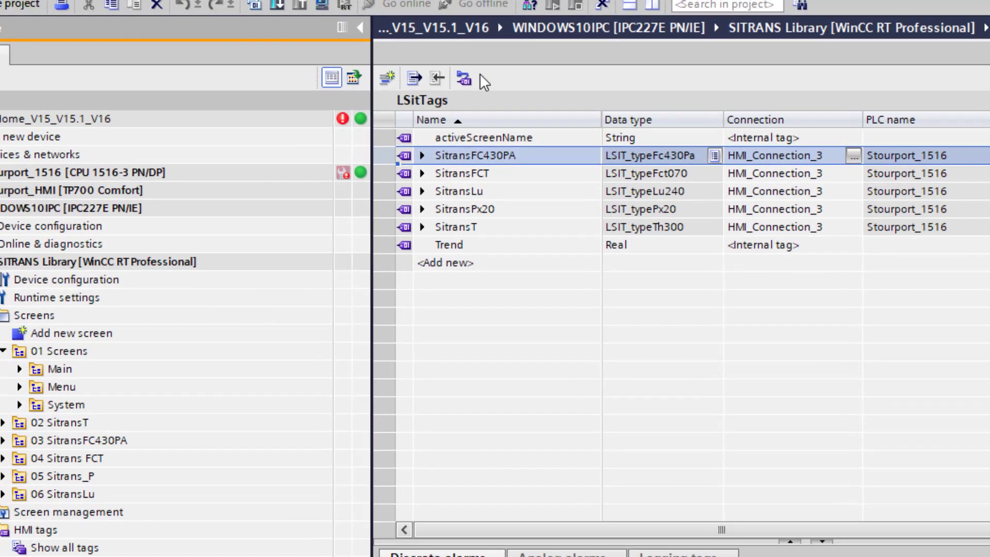
Synchronize LSitTags WinCC tags, matching PLC tag paths, data type and absolute address.
{"action": "left_click", "coordinate": [463, 79]}
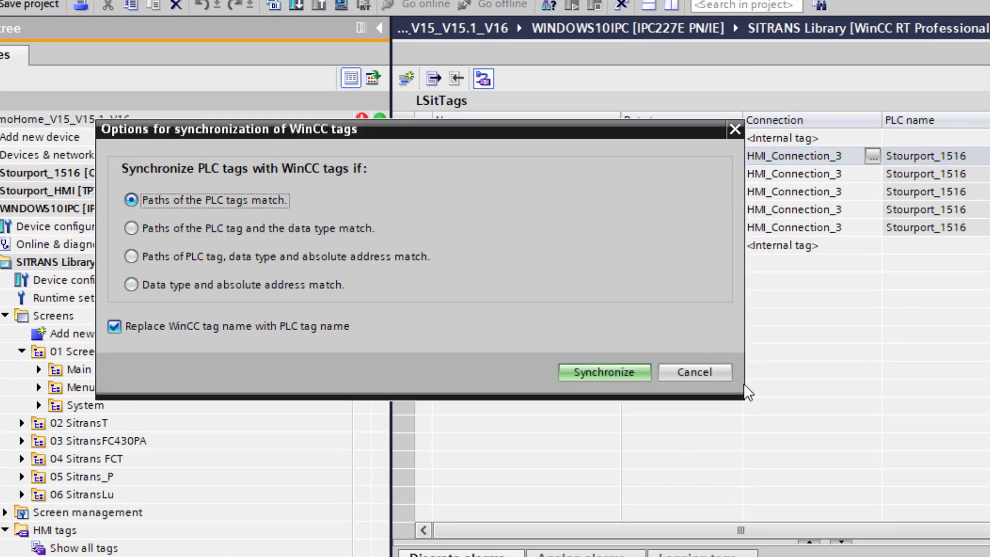
{"action": "left_click", "coordinate": [130, 256]}
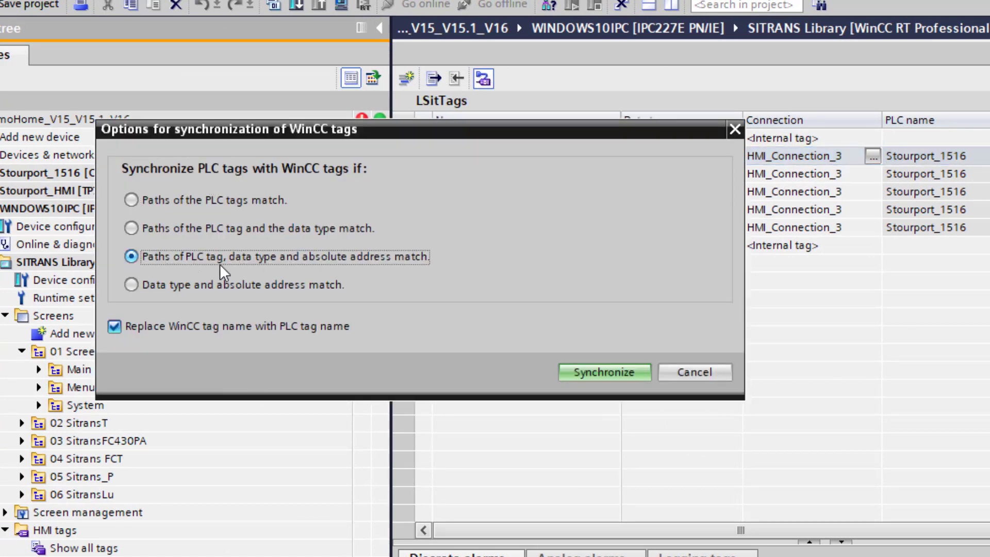
{"action": "mouse_move", "coordinate": [601, 379]}
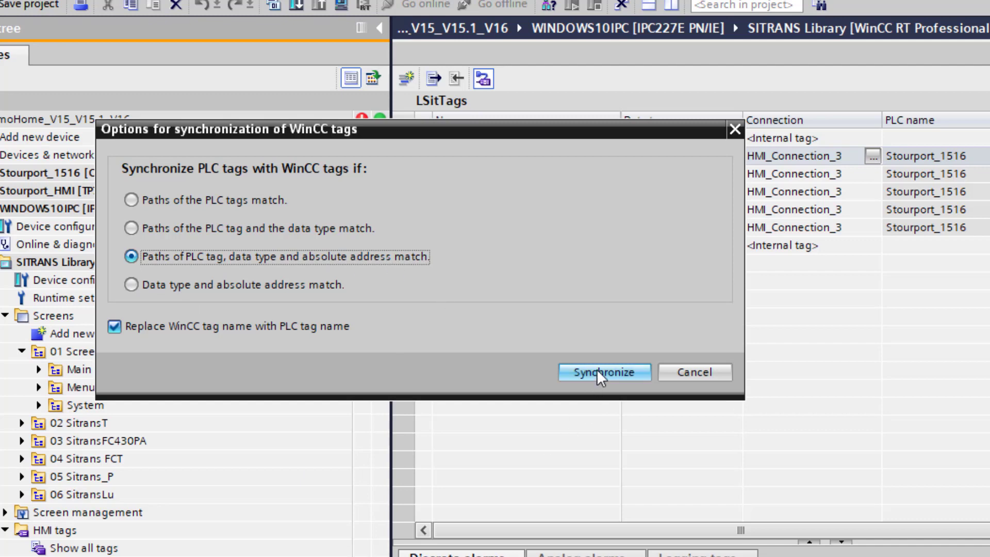
{"action": "left_click", "coordinate": [604, 372]}
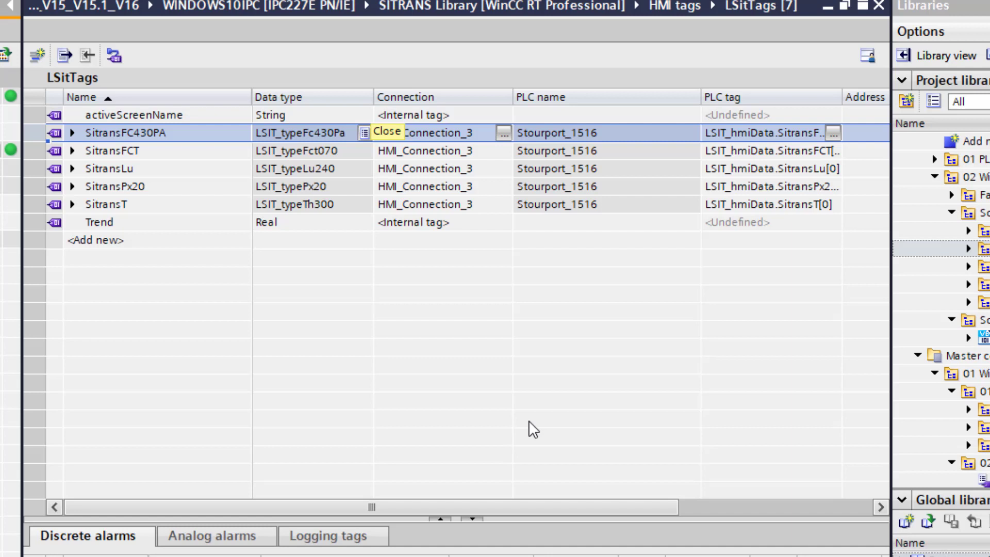
{"action": "mouse_move", "coordinate": [418, 157]}
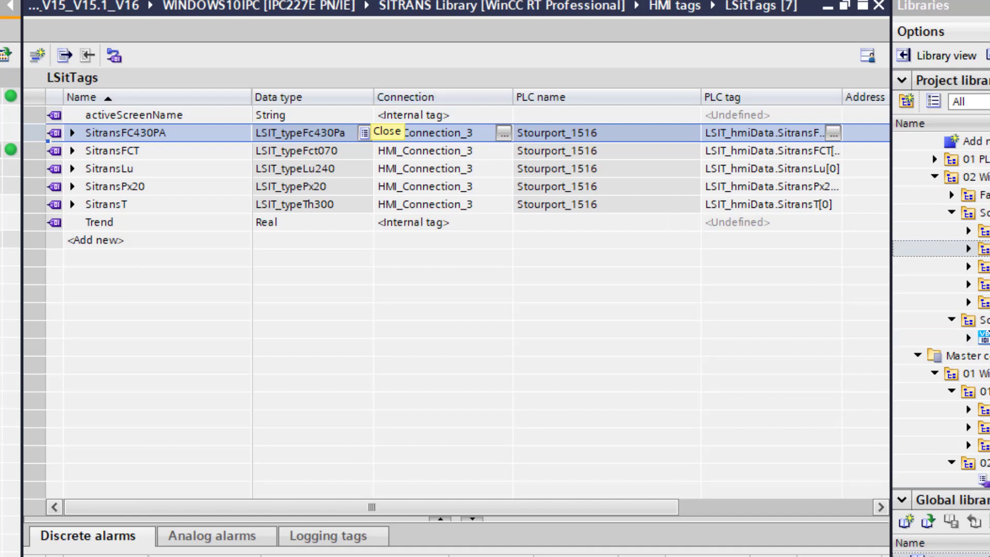
{"action": "mouse_move", "coordinate": [448, 135]}
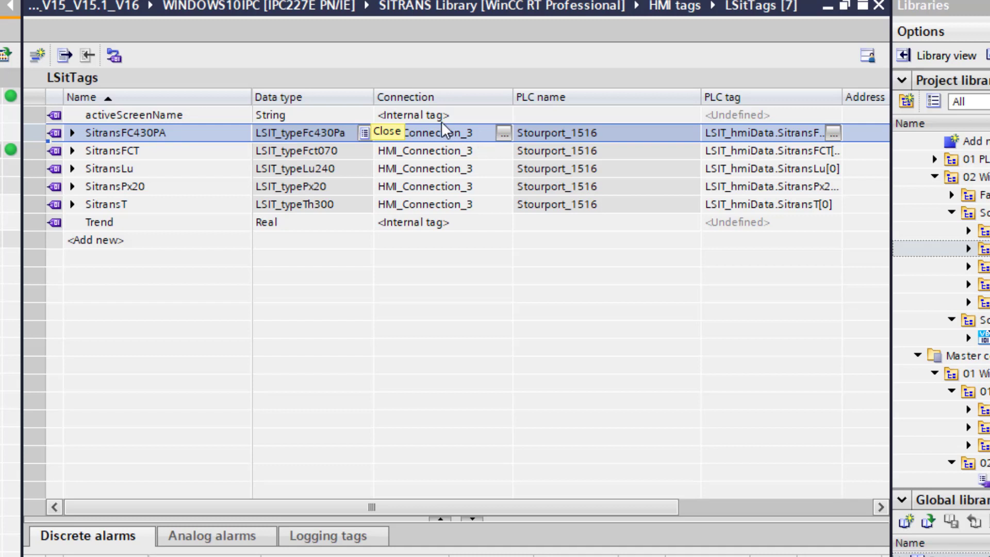
{"action": "mouse_move", "coordinate": [422, 160]}
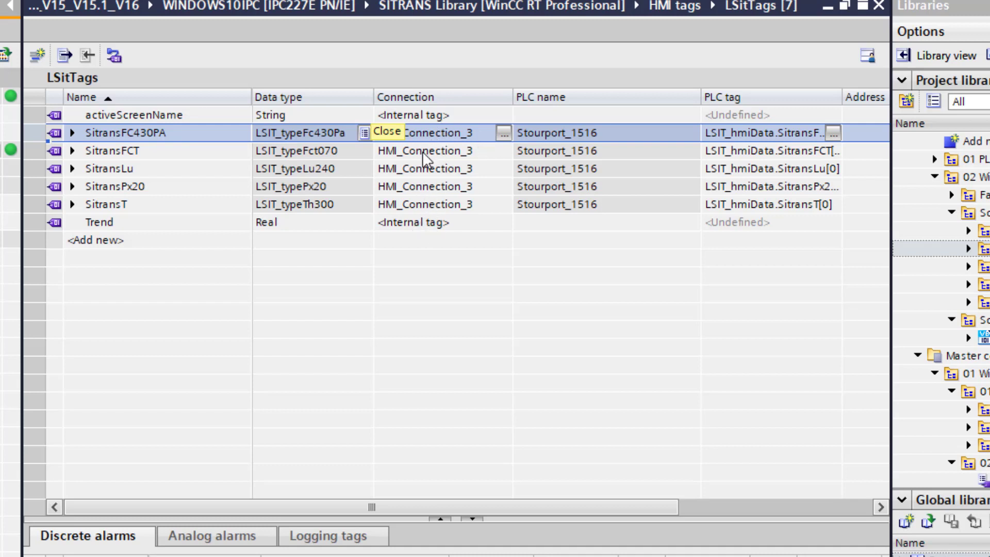
{"action": "mouse_move", "coordinate": [448, 140]}
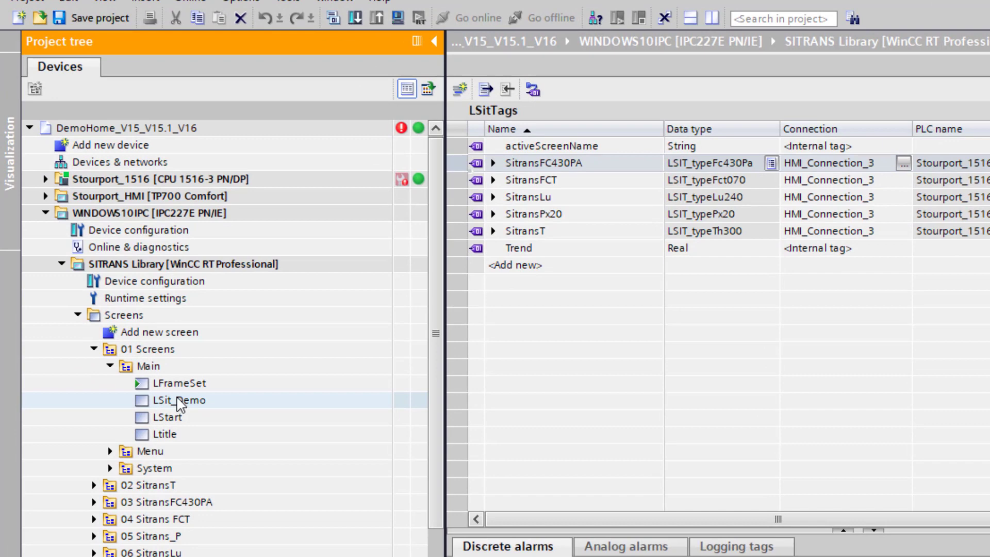
{"action": "mouse_move", "coordinate": [179, 414]}
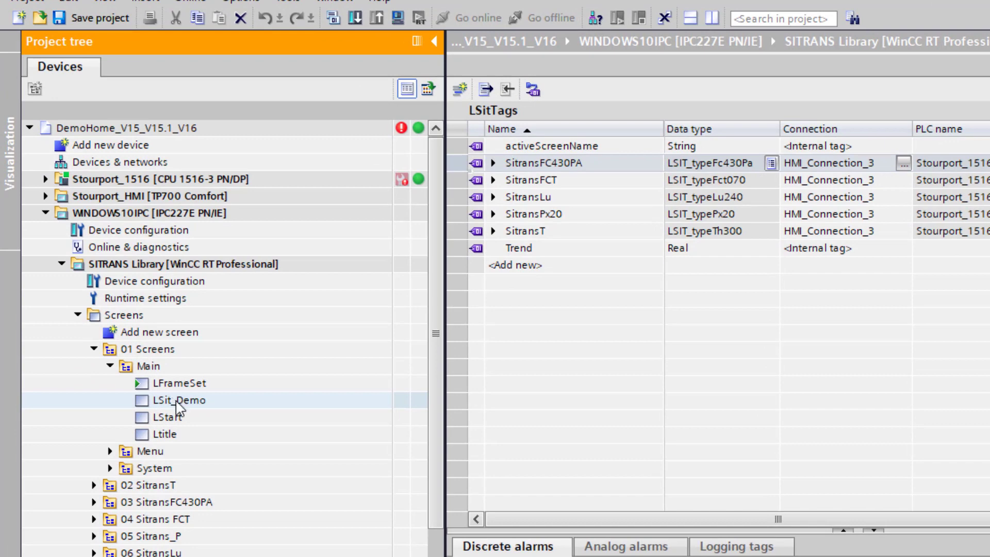
Open the LSit_Demo screen, scroll right and select the Sitrans FC430 faceplate.
{"action": "double_click", "coordinate": [174, 400]}
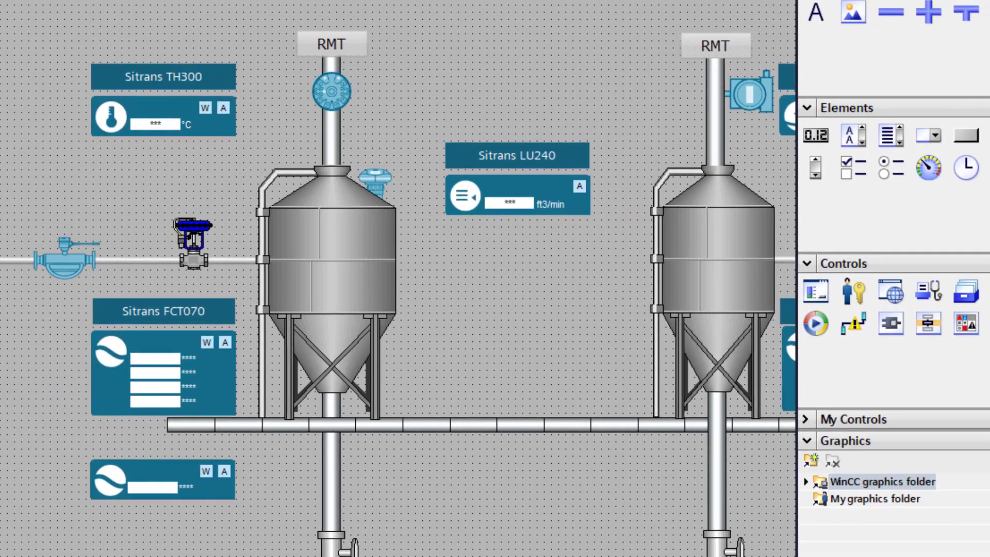
{"action": "scroll", "scroll_direction": "right", "scroll_amount": 3}
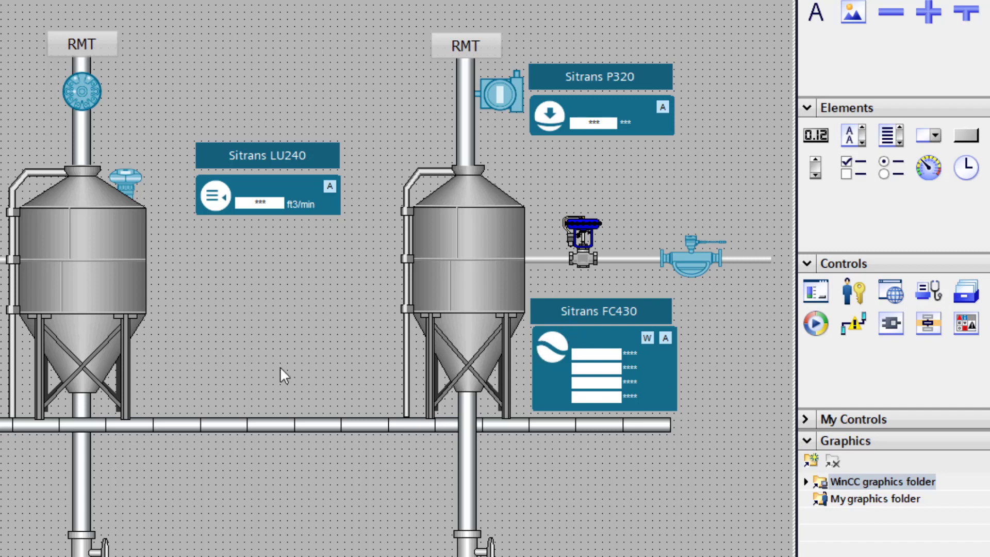
{"action": "left_click", "coordinate": [605, 374]}
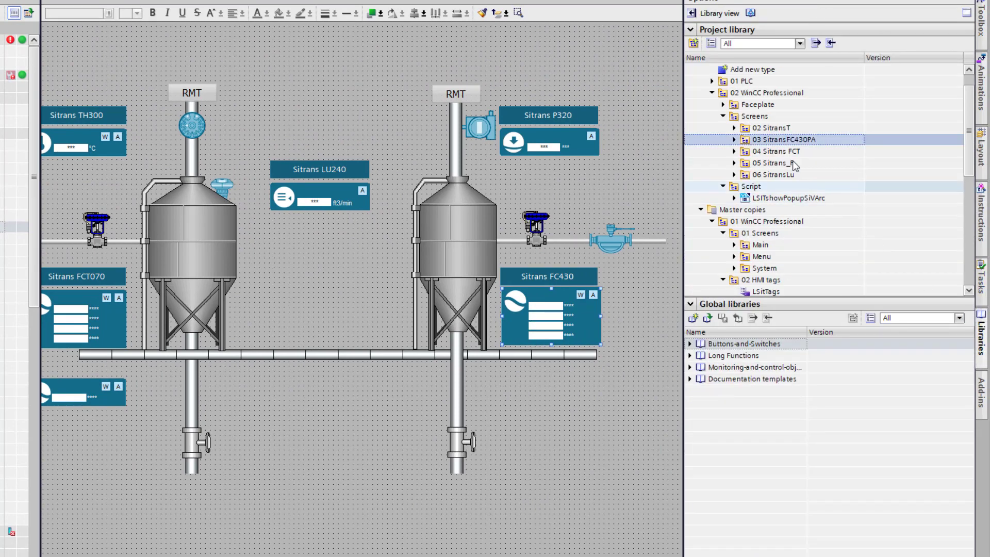
Expand the project library's faceplate types and pick LSitFc430Pa for the LSit_Demo screen.
{"action": "left_click", "coordinate": [724, 105]}
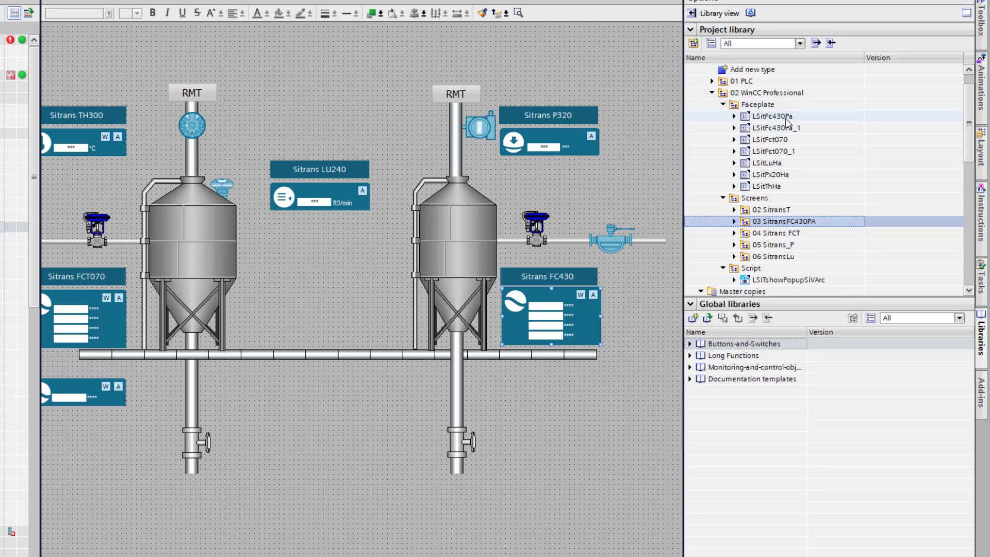
{"action": "left_click", "coordinate": [777, 116]}
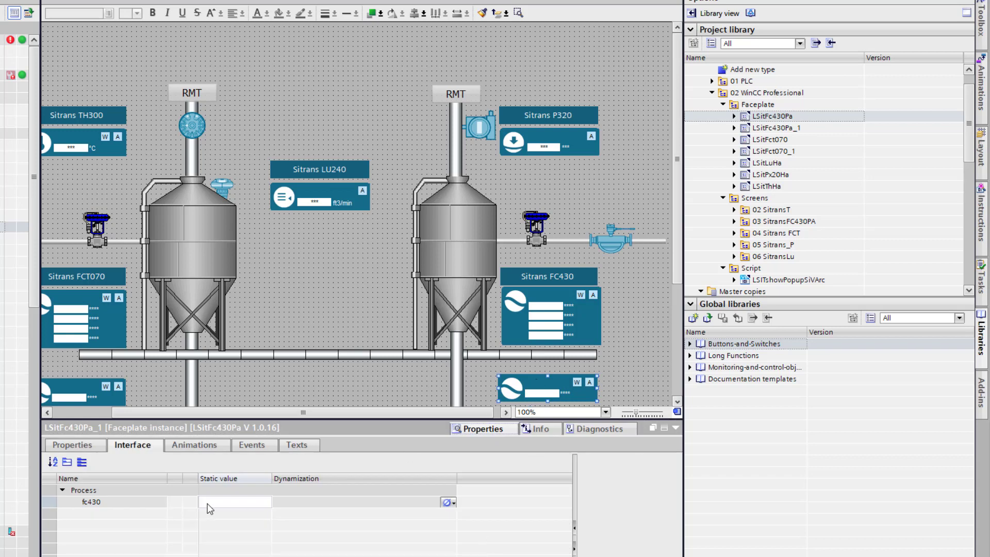
Dynamize the LSitFc430Pa_1 fc430 interface parameter with the SitransFC430PA HMI tag.
{"action": "left_click", "coordinate": [363, 501]}
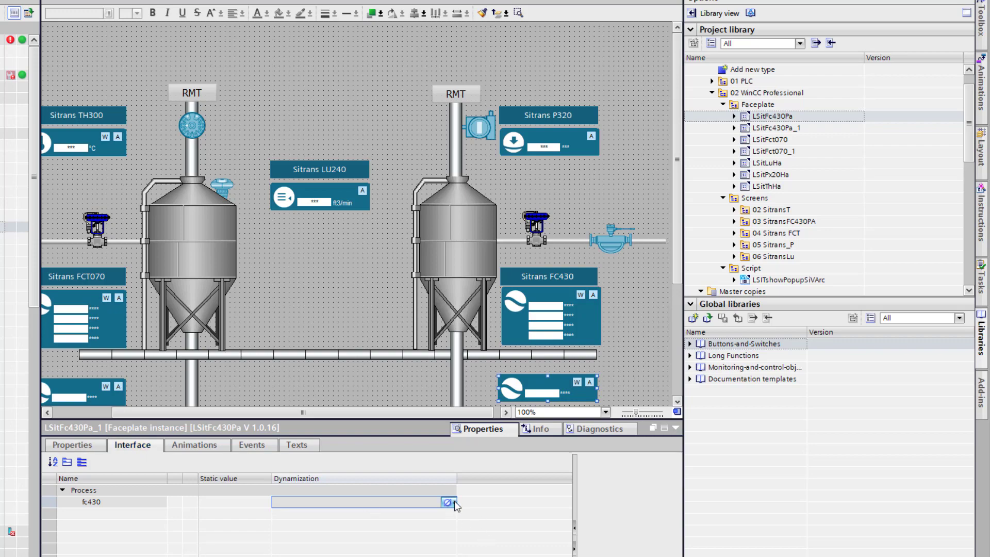
{"action": "left_click", "coordinate": [450, 501]}
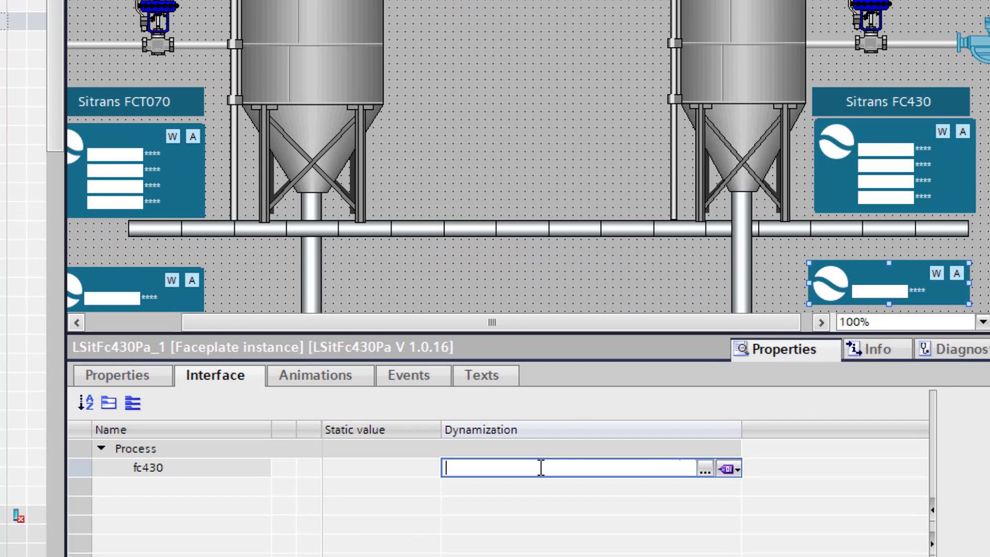
{"action": "type", "text": "s"}
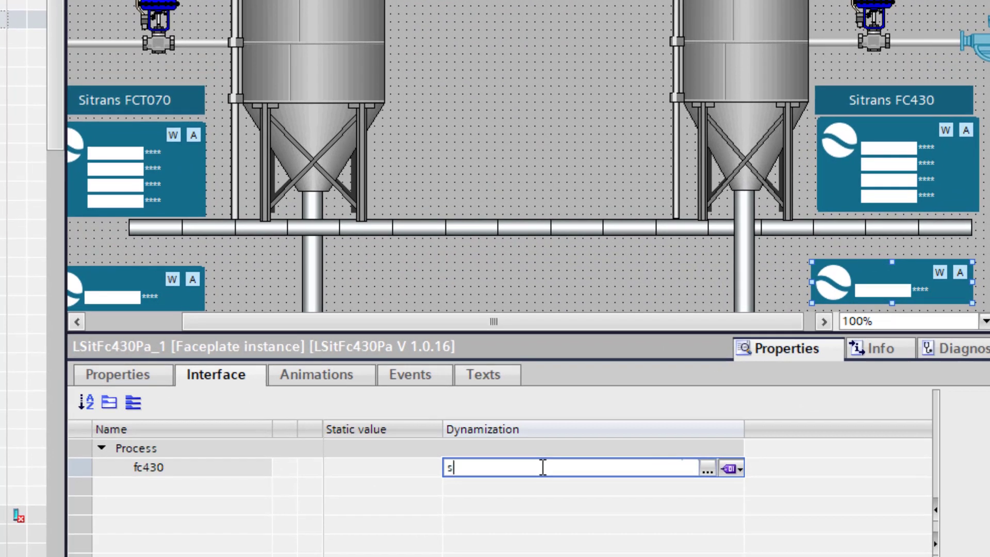
{"action": "type", "text": "it"}
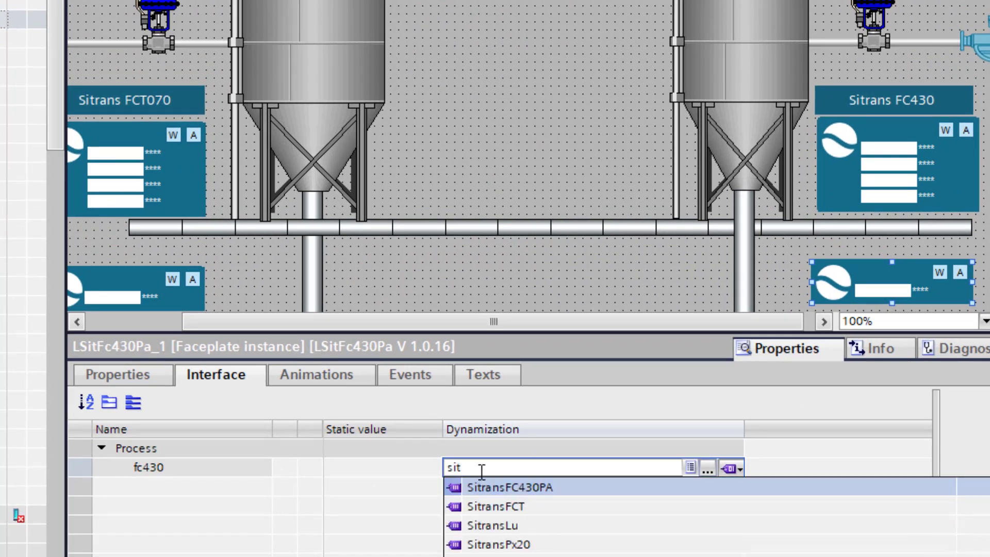
{"action": "left_click", "coordinate": [503, 488]}
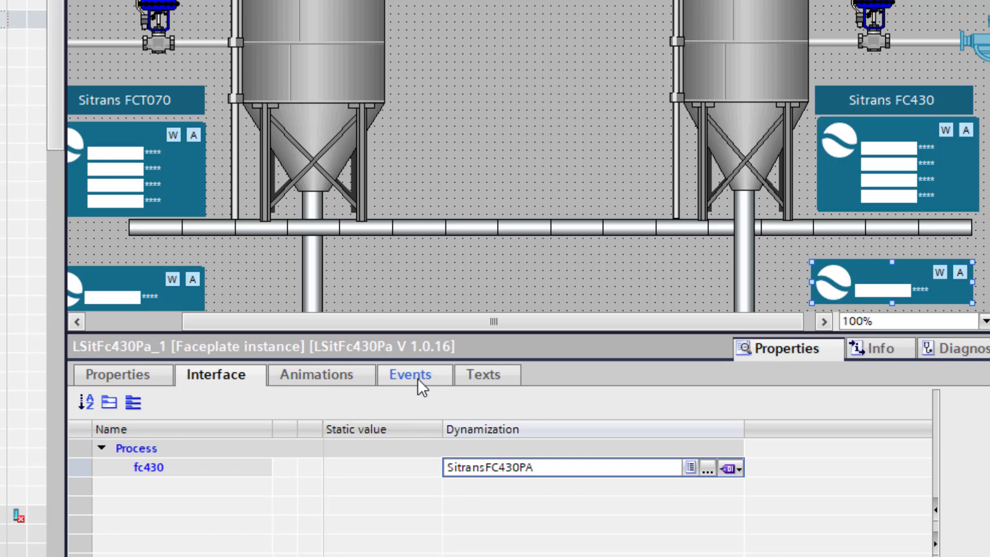
{"action": "left_click", "coordinate": [410, 375]}
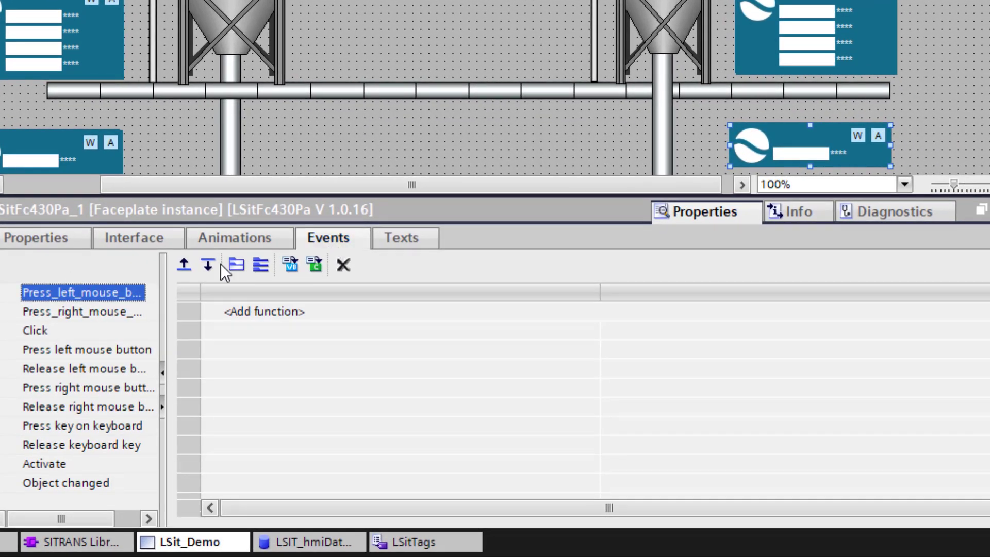
{"action": "mouse_move", "coordinate": [377, 318]}
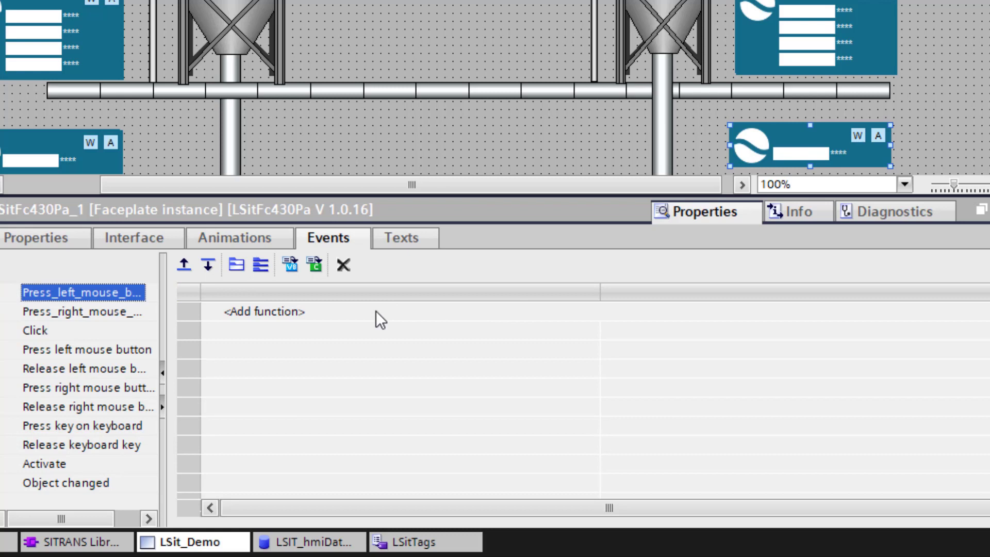
Add LSITshowPopupSiVArc to Press_left_mouse_button with ScreenNo 0 and UDTTagPrefix type String.
{"action": "left_click", "coordinate": [264, 312]}
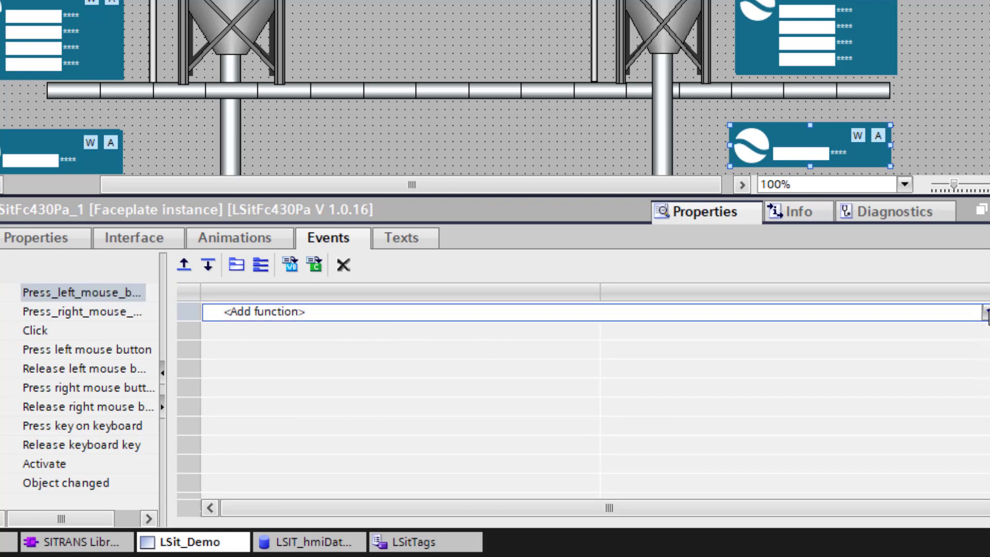
{"action": "left_click", "coordinate": [262, 311]}
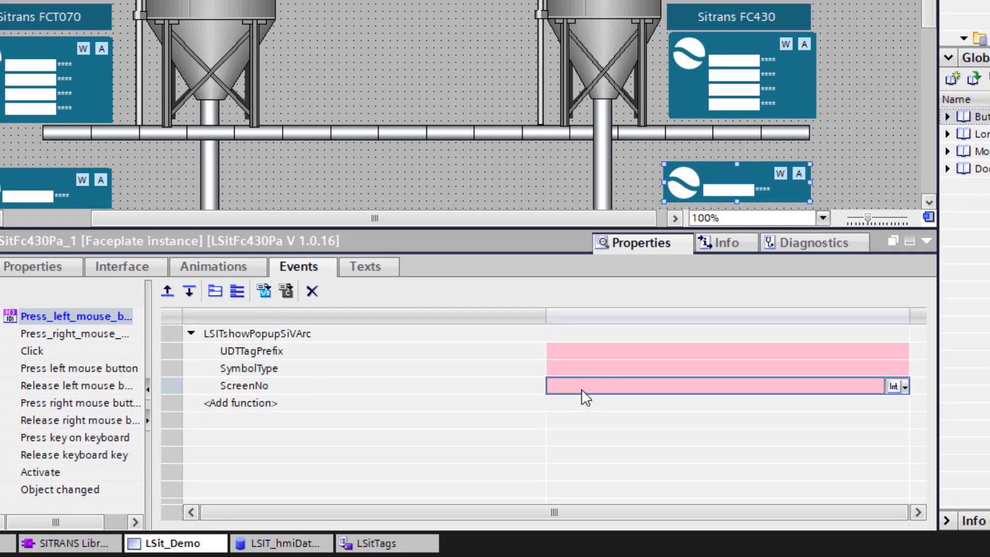
{"action": "type", "text": "0"}
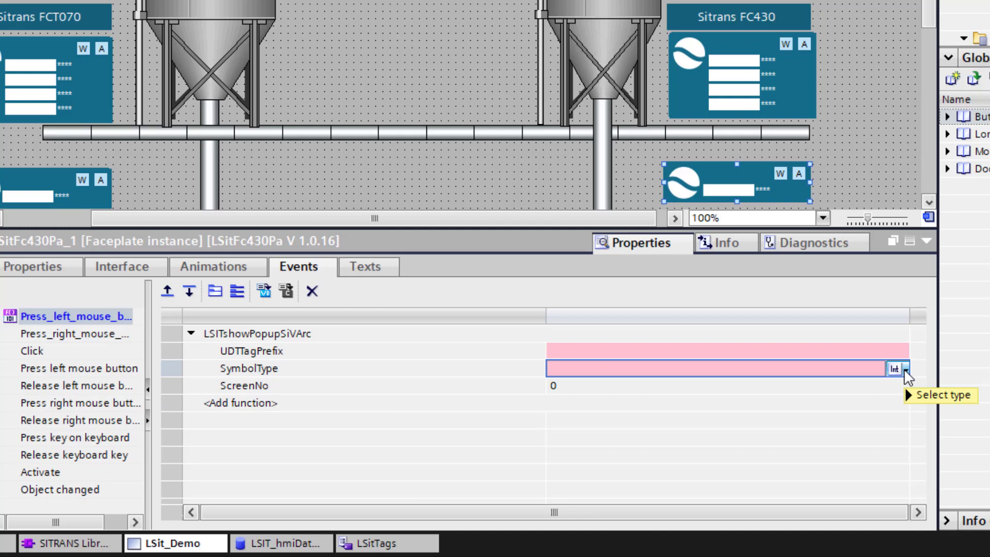
{"action": "left_click", "coordinate": [715, 365]}
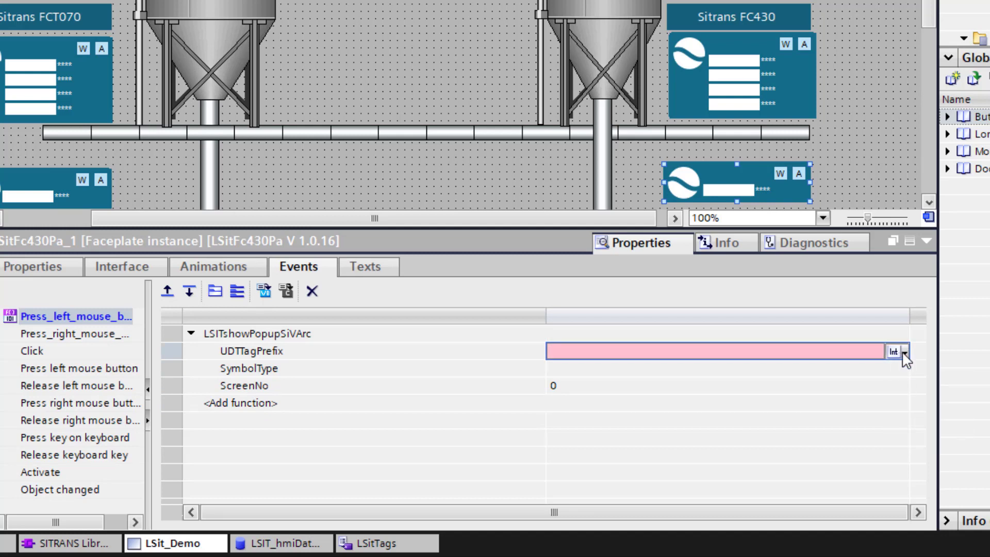
{"action": "mouse_move", "coordinate": [902, 362]}
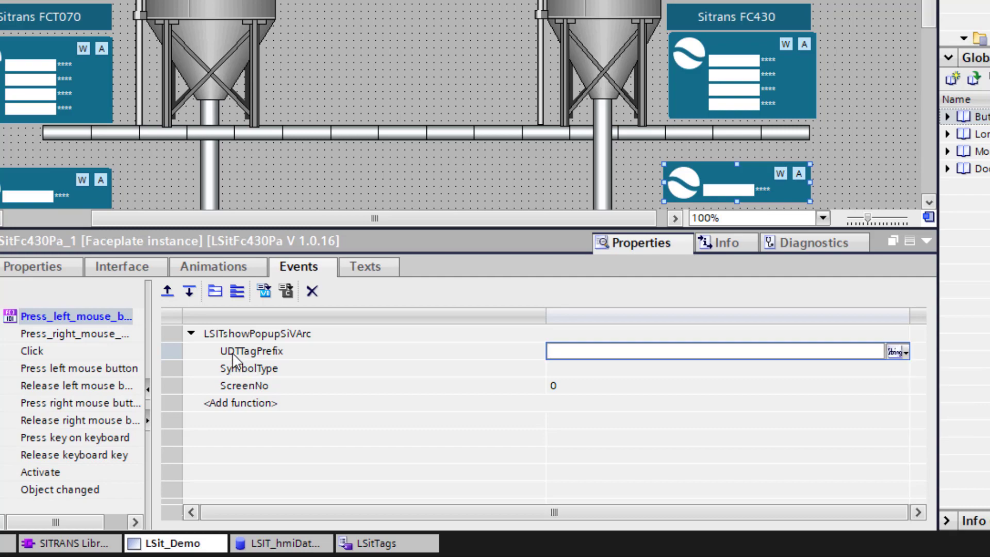
{"action": "left_click", "coordinate": [709, 351]}
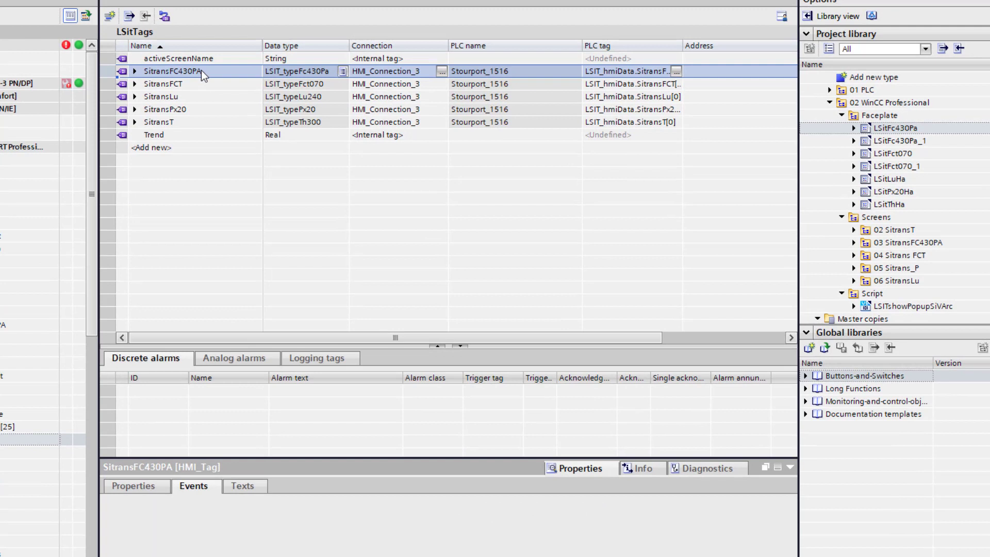
Copy the SitransFC430PA tag name and paste it into the popup script's UDTTagPrefix.
{"action": "double_click", "coordinate": [170, 71]}
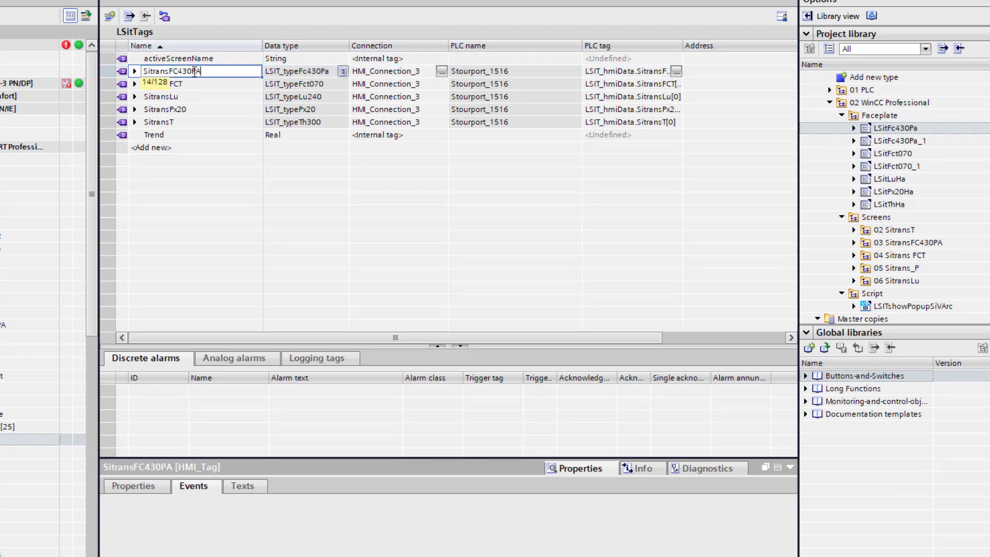
{"action": "right_click", "coordinate": [172, 71]}
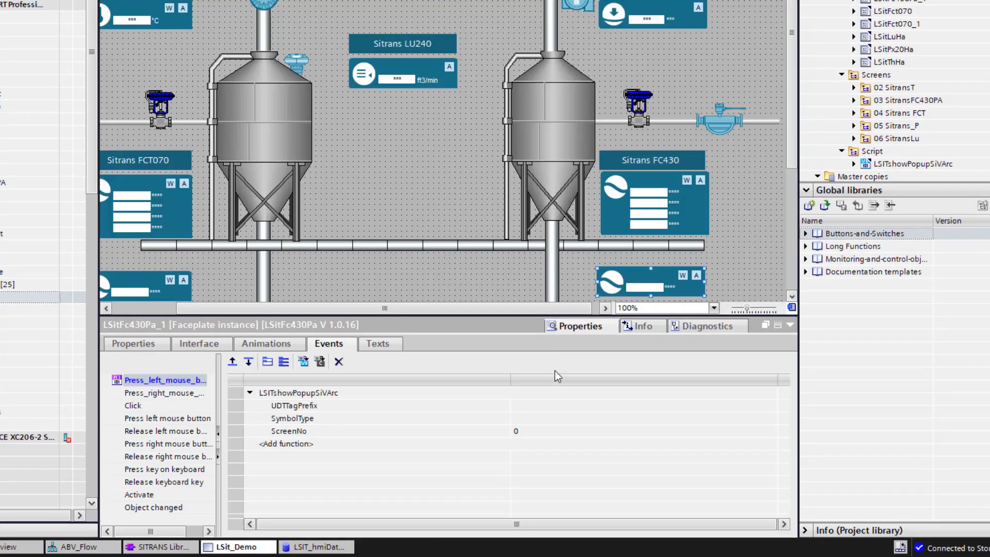
{"action": "mouse_move", "coordinate": [519, 405]}
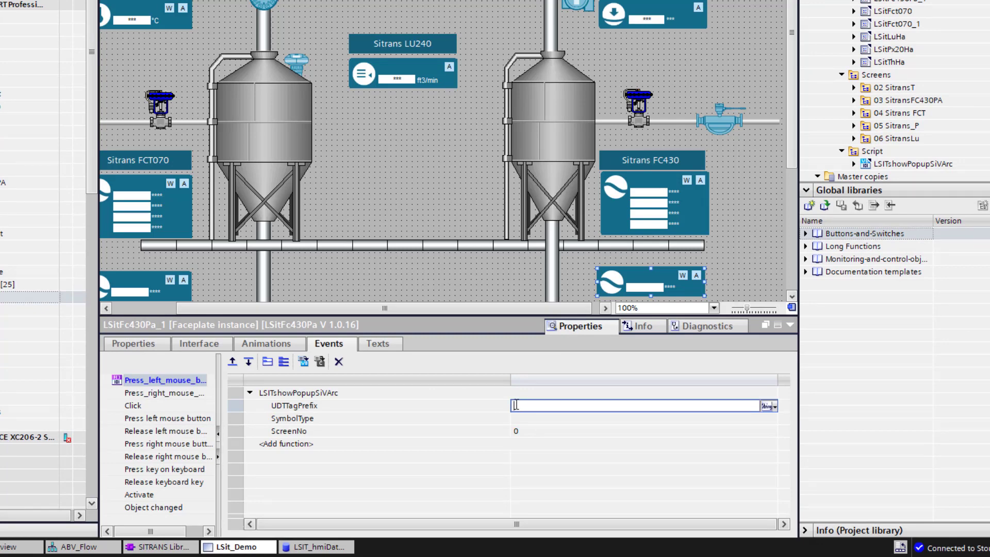
{"action": "type", "text": "SitransFC430PA"}
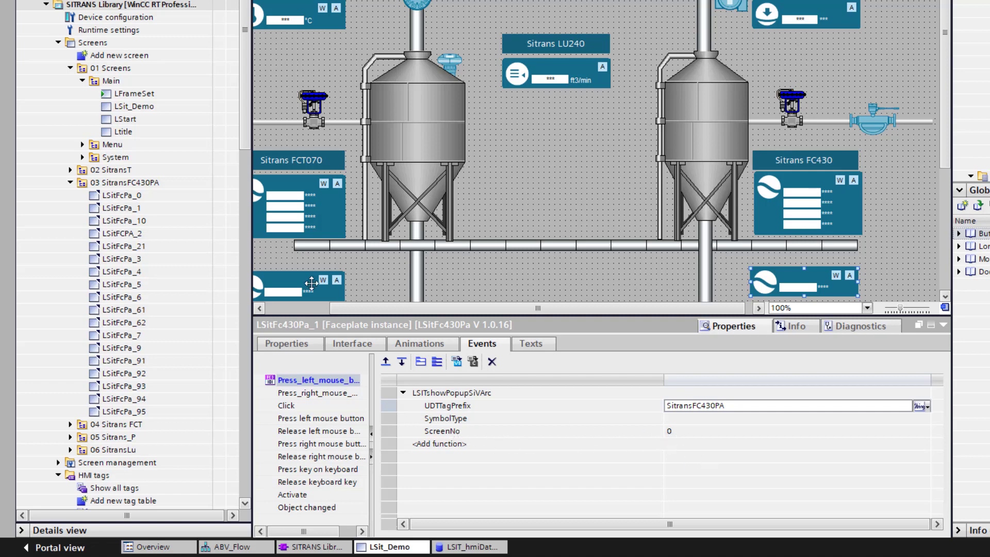
Enter LSitFcPa_ as SymbolType for the LSitShowPopupSiVArc press event.
{"action": "left_click", "coordinate": [122, 195]}
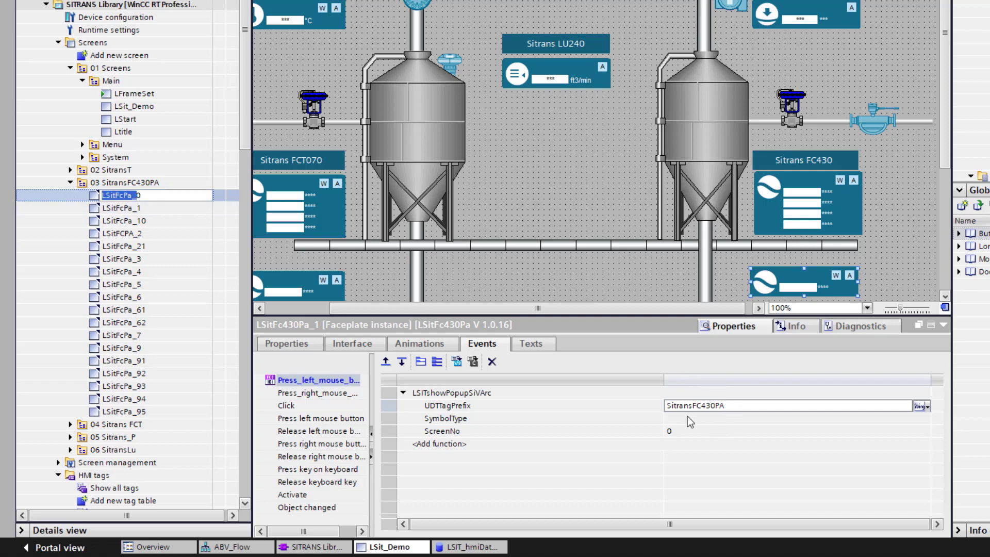
{"action": "left_click", "coordinate": [778, 418]}
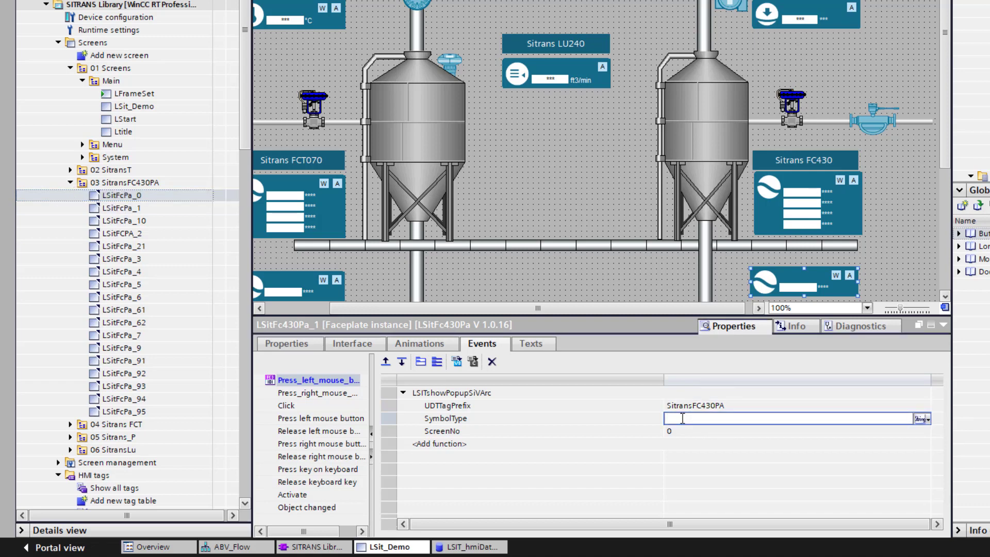
{"action": "type", "text": "LSitFcPa_"}
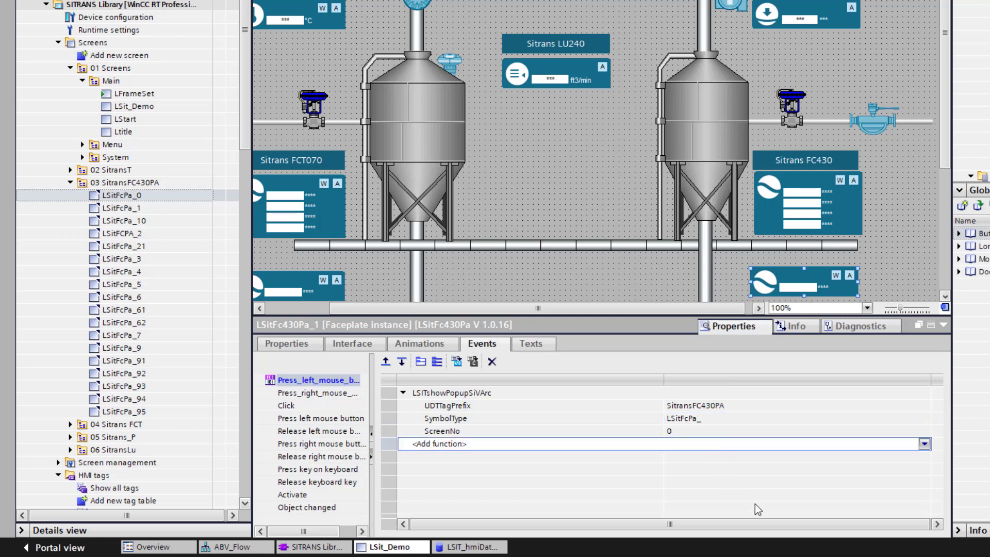
{"action": "mouse_move", "coordinate": [433, 132]}
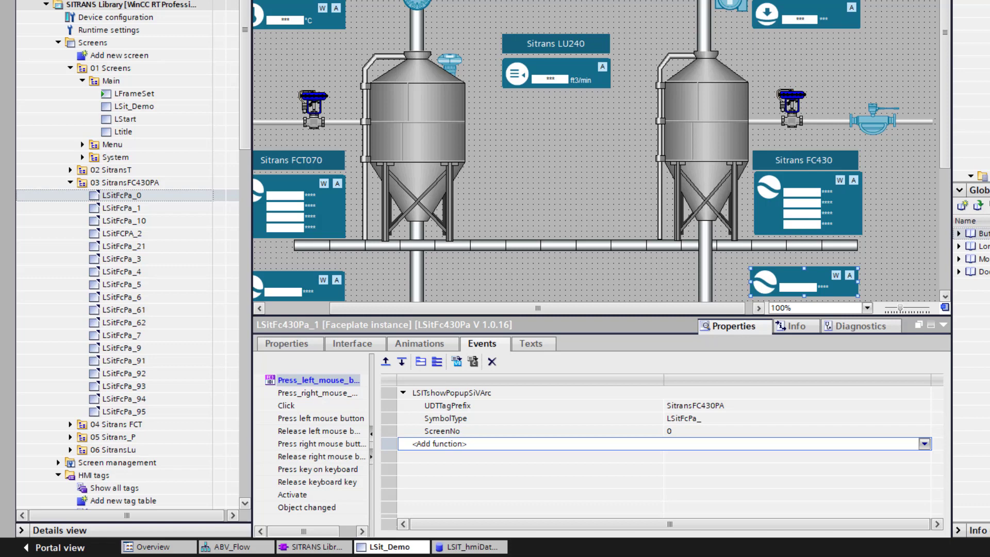
{"action": "mouse_move", "coordinate": [237, 320]}
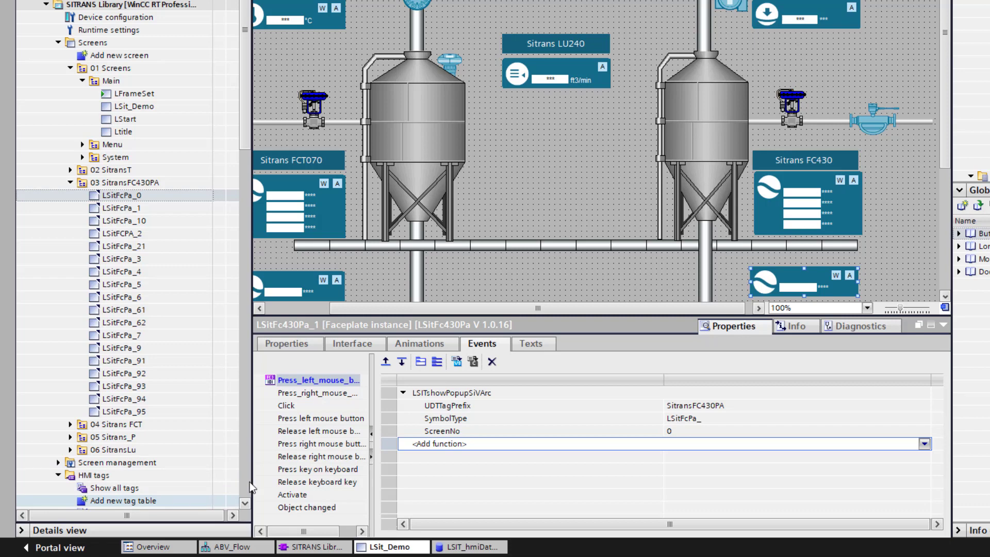
{"action": "mouse_move", "coordinate": [415, 383]}
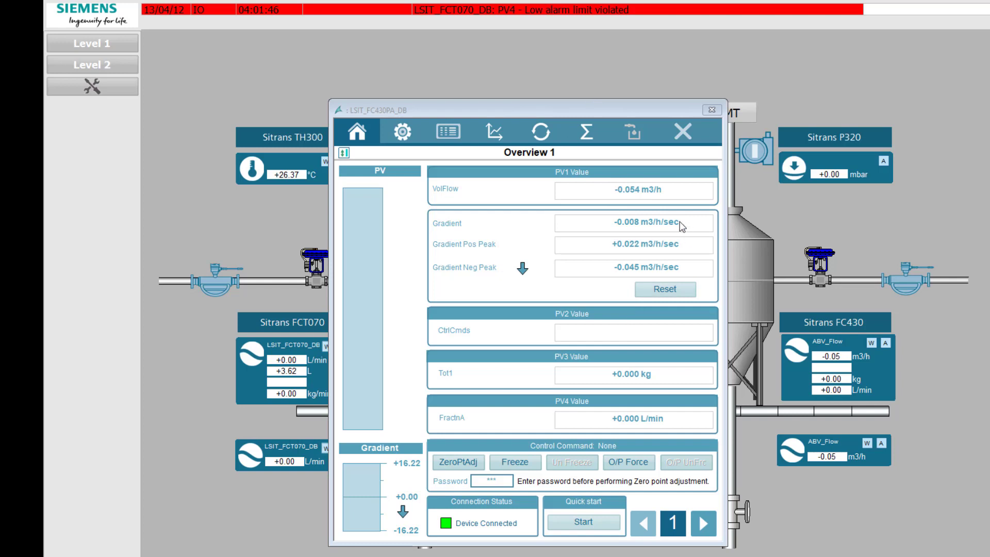
{"action": "mouse_move", "coordinate": [610, 373]}
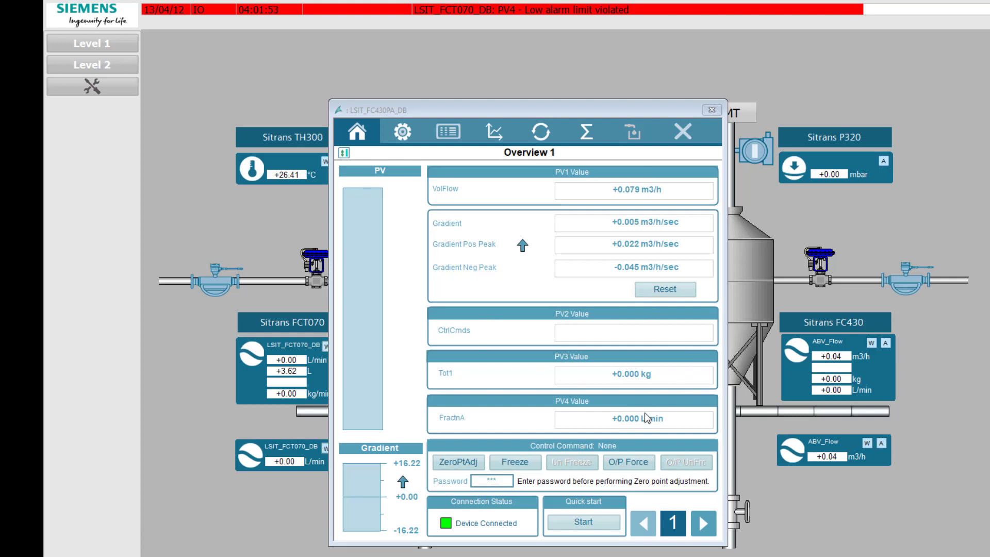
Page the FC430 popup from Overview 1 to Overview 2 and back.
{"action": "left_click", "coordinate": [701, 525]}
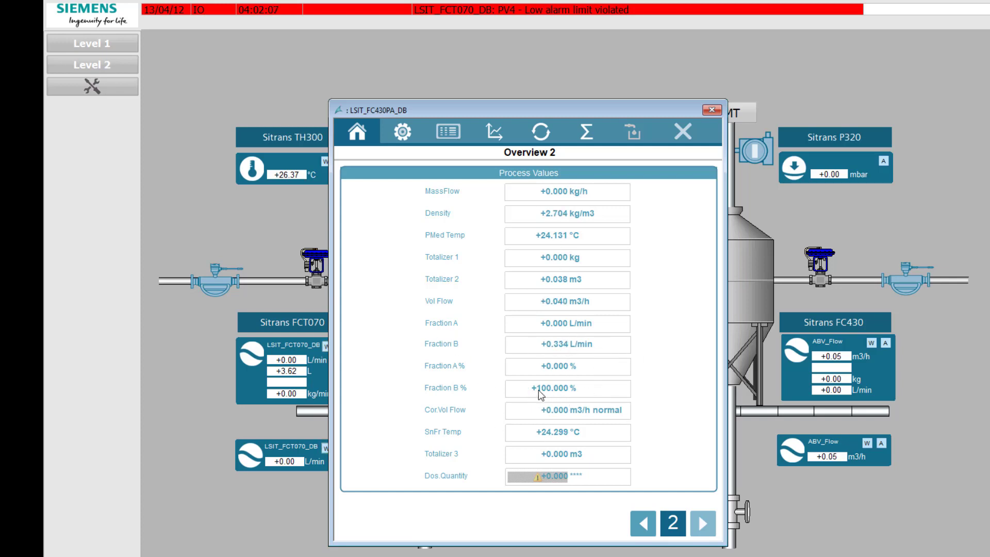
{"action": "mouse_move", "coordinate": [568, 436]}
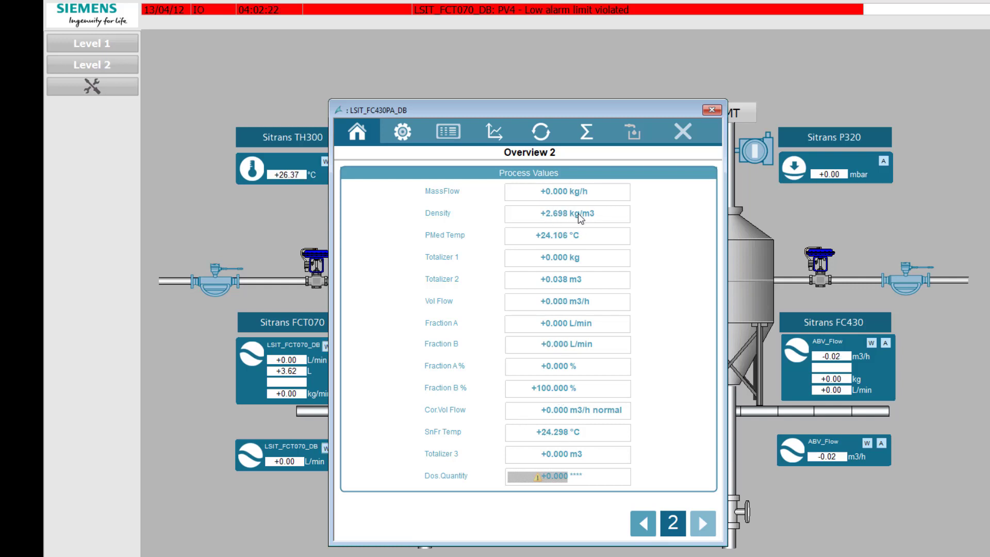
{"action": "left_click", "coordinate": [645, 525]}
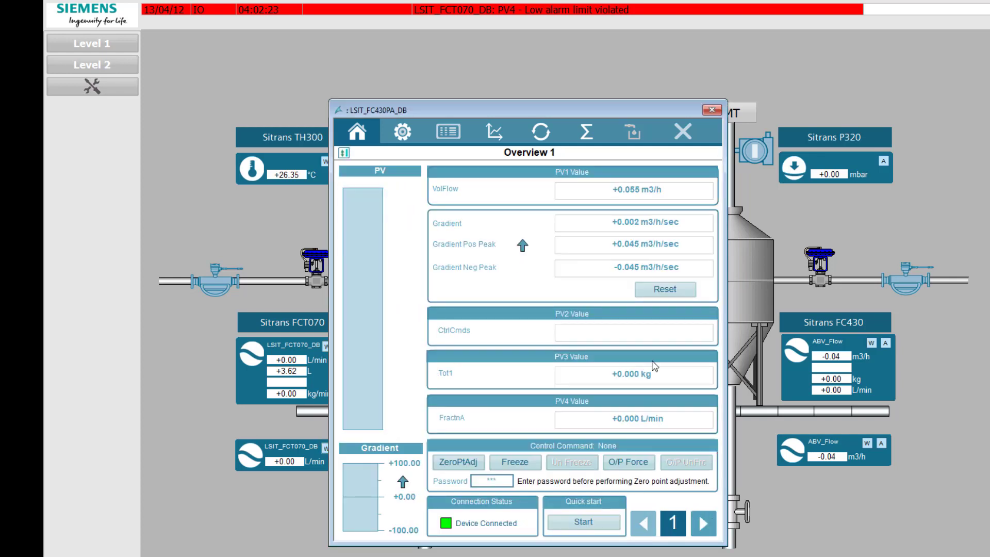
{"action": "mouse_move", "coordinate": [829, 216]}
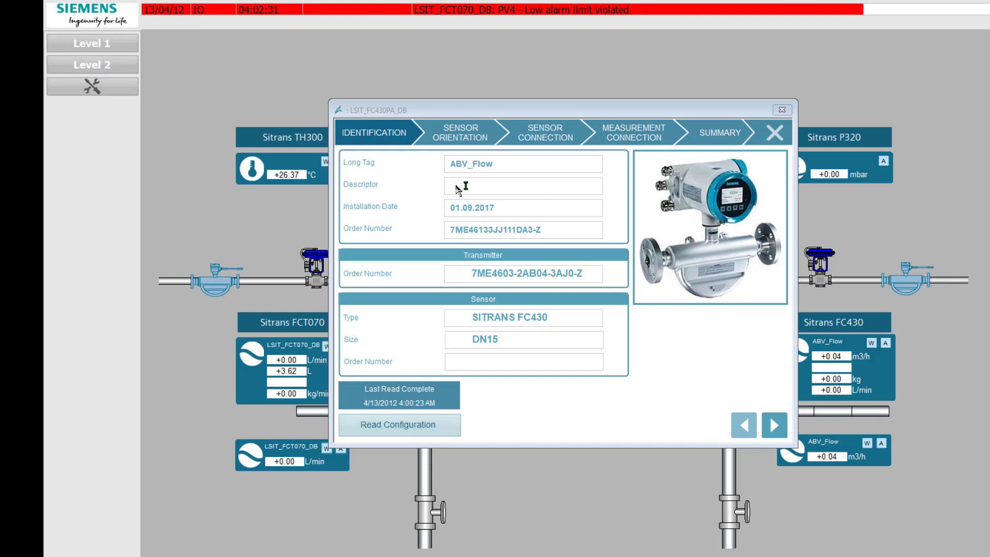
Advance the FC430 wizard past Identification, Sensor Orientation and Sensor Connection.
{"action": "left_click", "coordinate": [774, 424]}
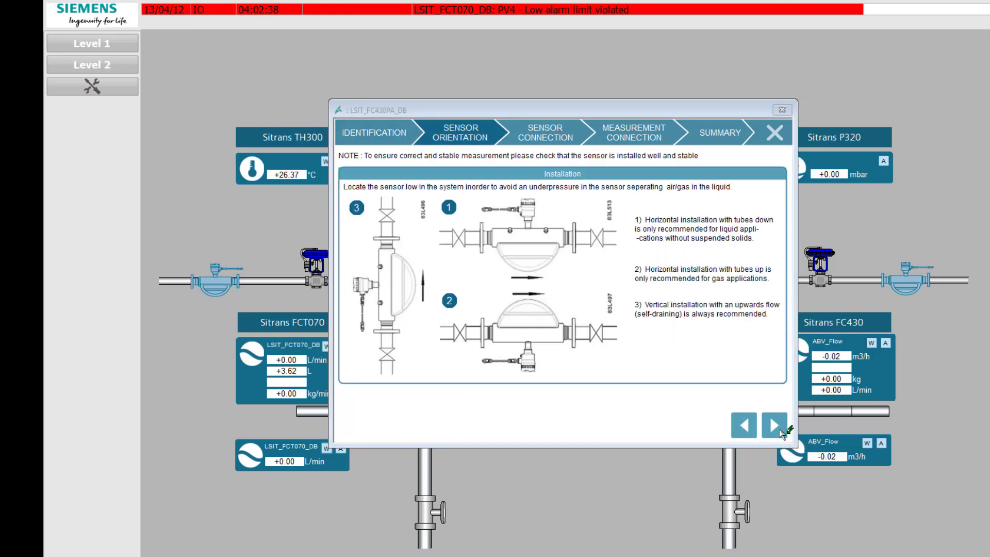
{"action": "left_click", "coordinate": [774, 425]}
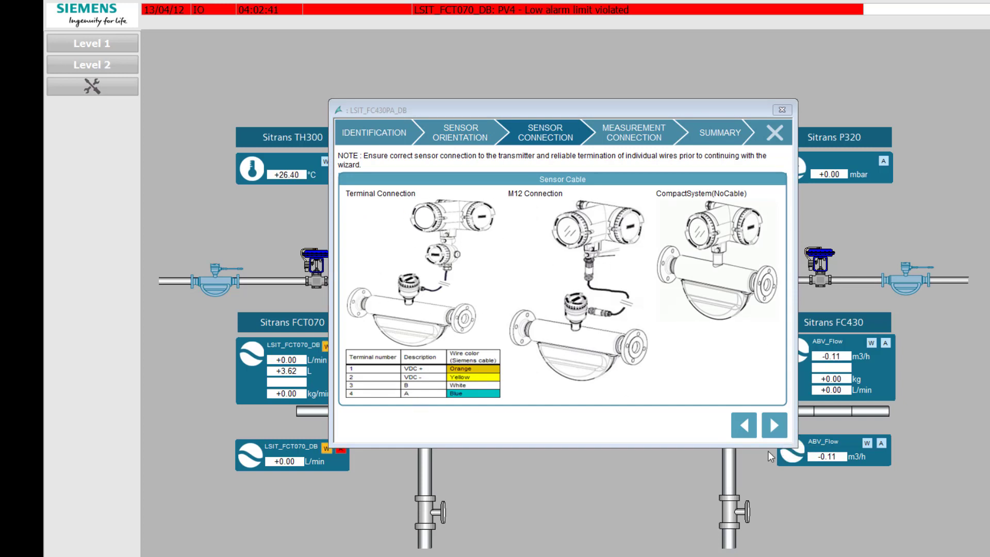
{"action": "left_click", "coordinate": [773, 425]}
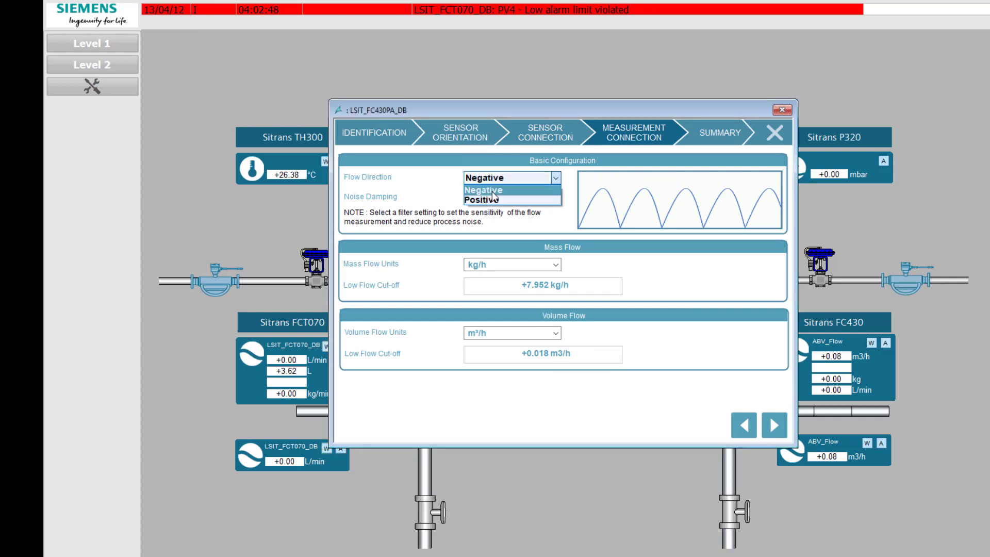
Keep flow direction Negative, set noise damping to Cam Pump, and return to the overview.
{"action": "left_click", "coordinate": [483, 190]}
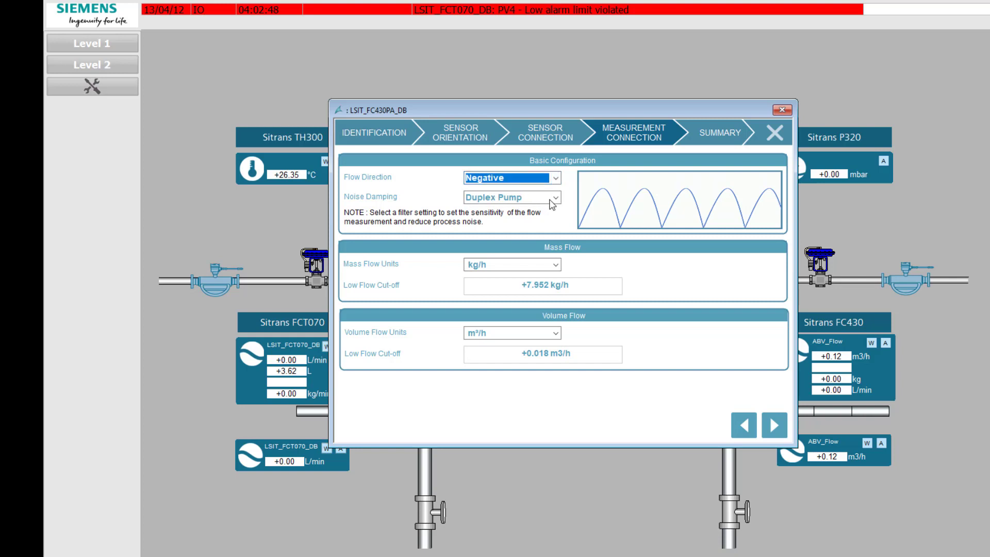
{"action": "left_click", "coordinate": [558, 197]}
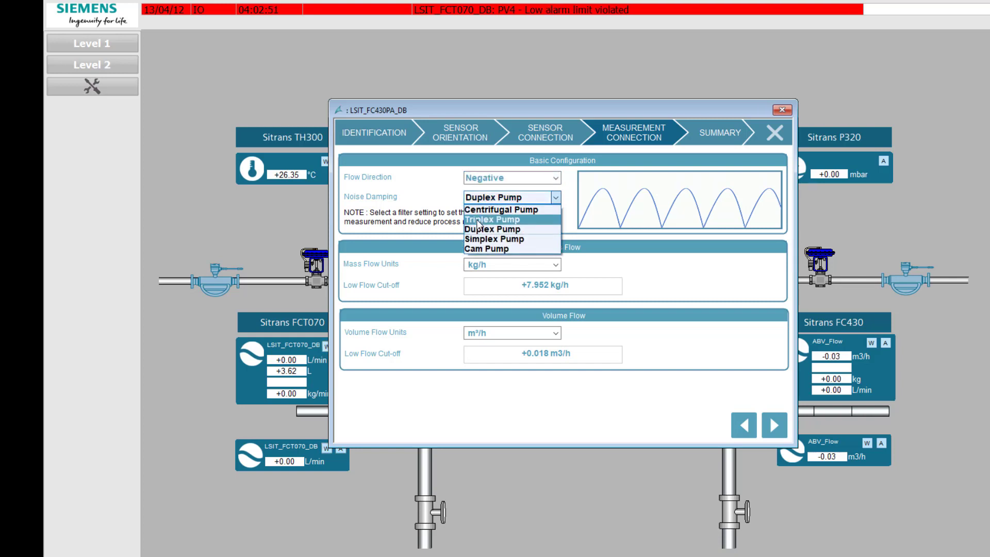
{"action": "left_click", "coordinate": [493, 219]}
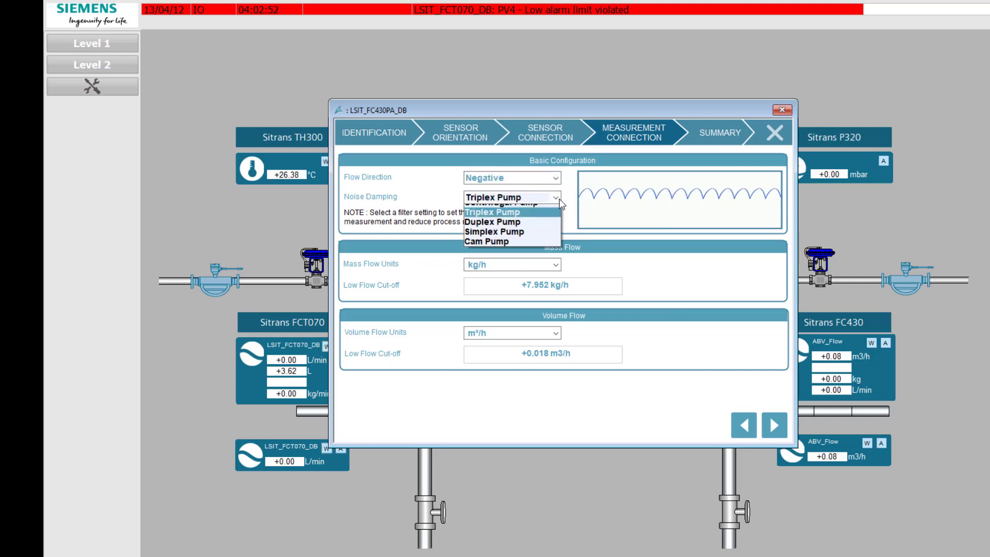
{"action": "left_click", "coordinate": [487, 240]}
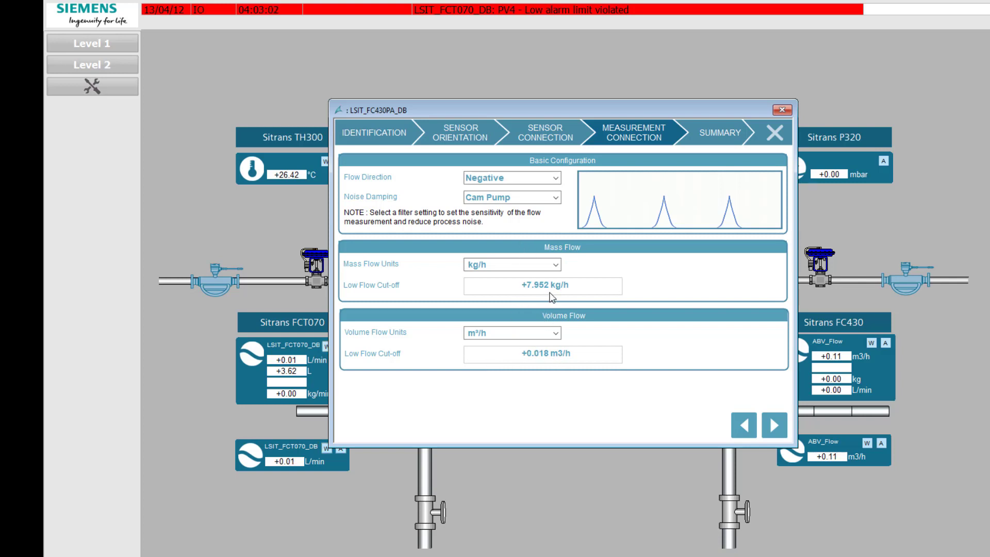
{"action": "mouse_move", "coordinate": [774, 424]}
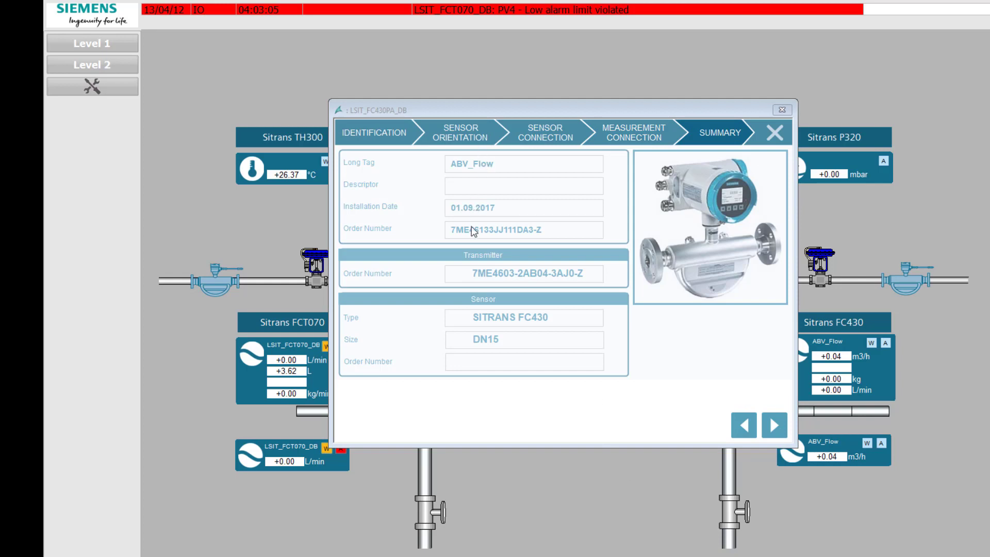
{"action": "left_click", "coordinate": [773, 425]}
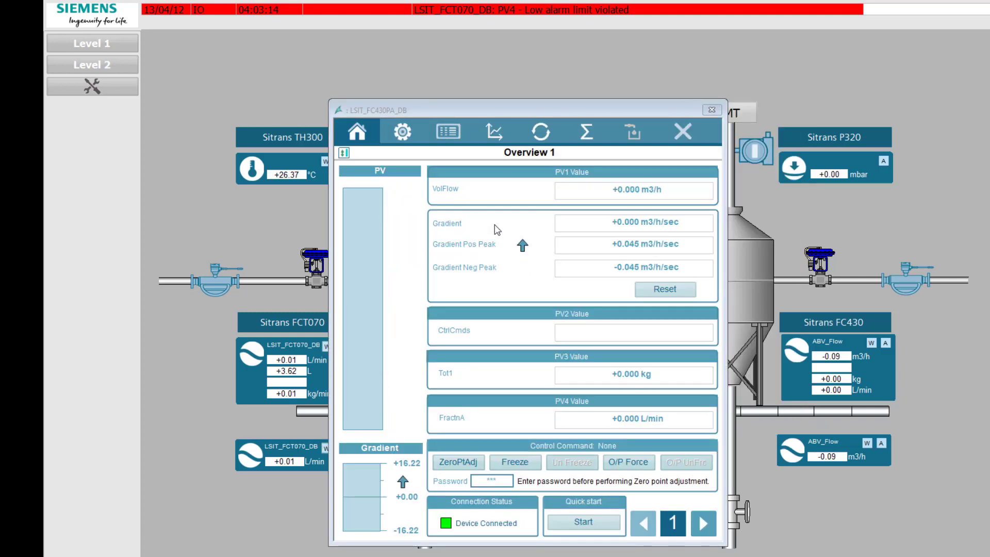
{"action": "mouse_move", "coordinate": [631, 171]}
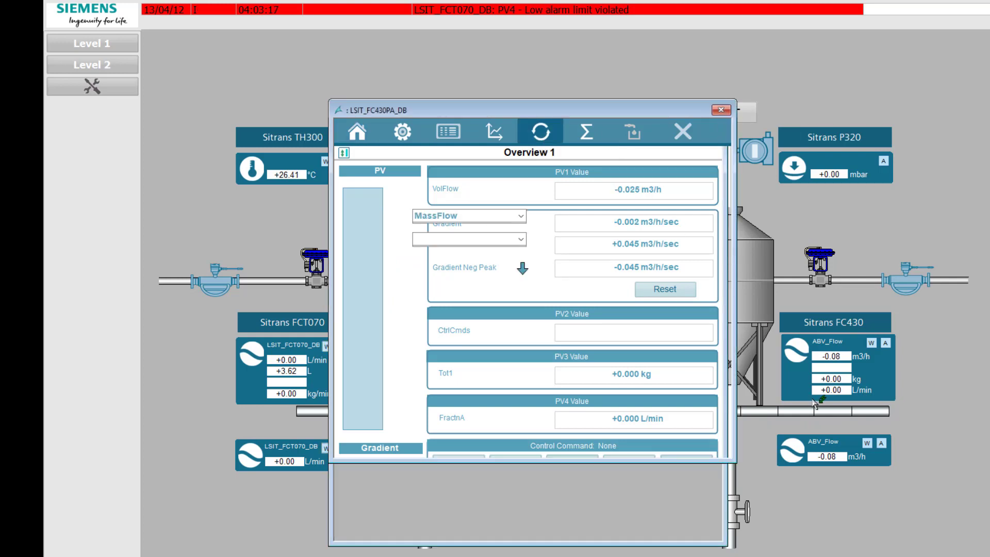
Assign MassFlow to PV1 and PMedTemp to PV4, enter the password, and write the configuration.
{"action": "left_click", "coordinate": [403, 132]}
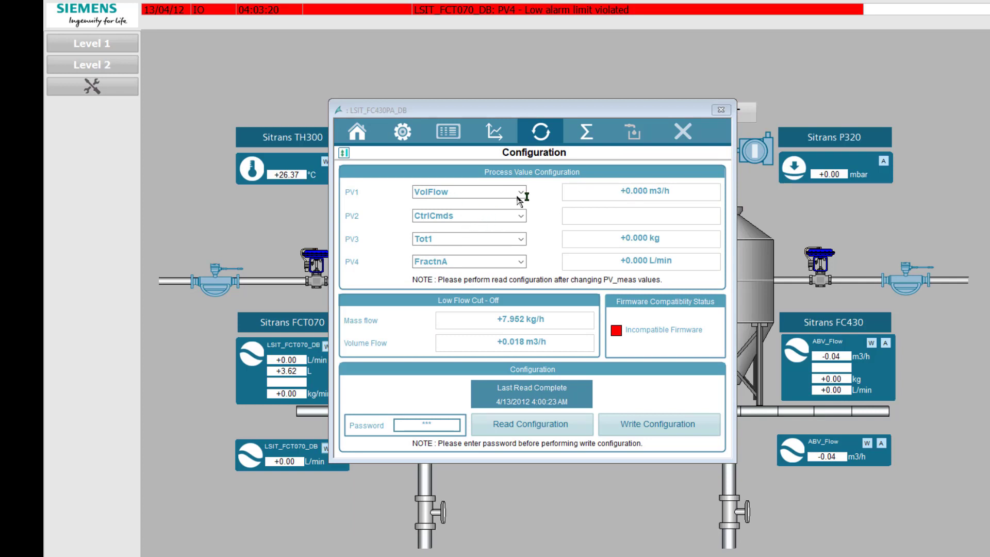
{"action": "left_click", "coordinate": [519, 192]}
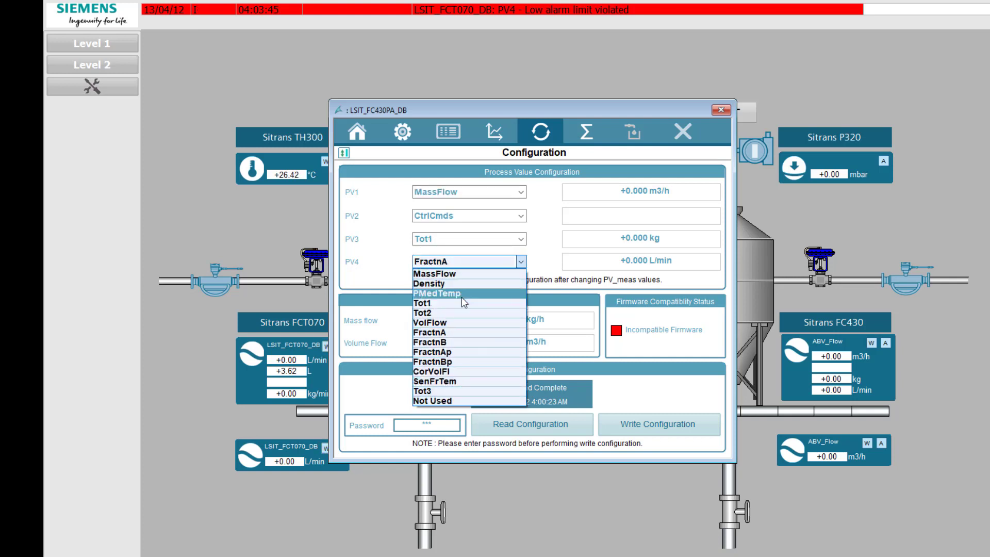
{"action": "left_click", "coordinate": [437, 293]}
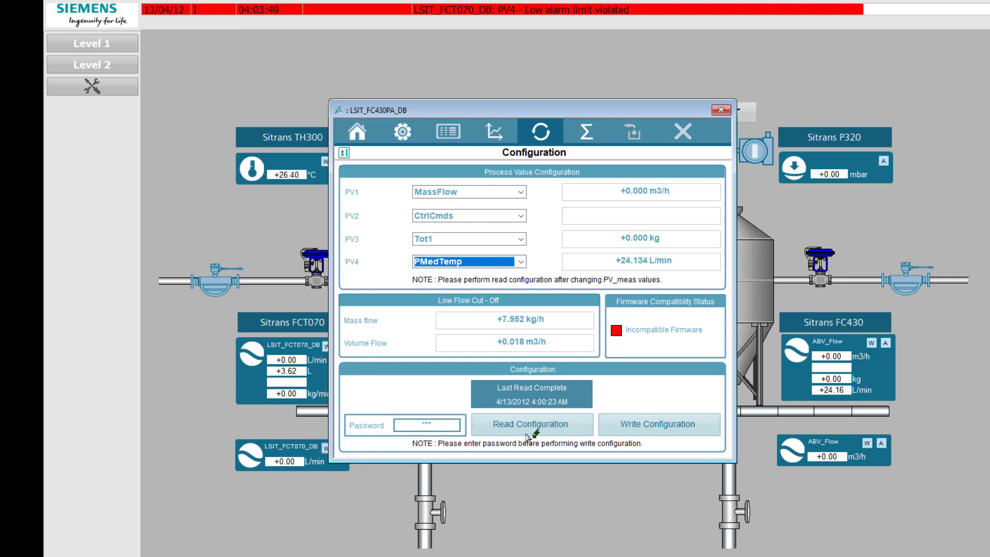
{"action": "type", "text": "*"}
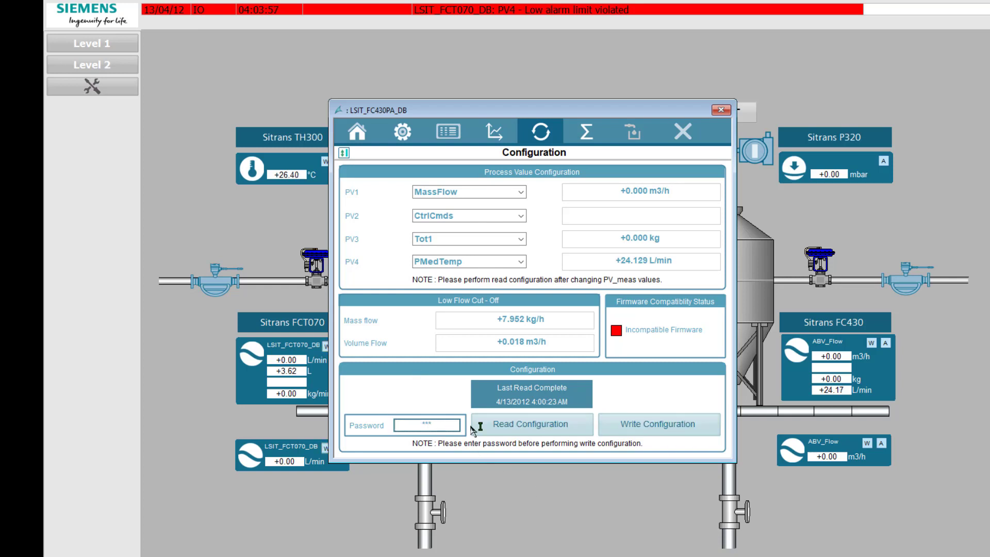
{"action": "mouse_move", "coordinate": [650, 433]}
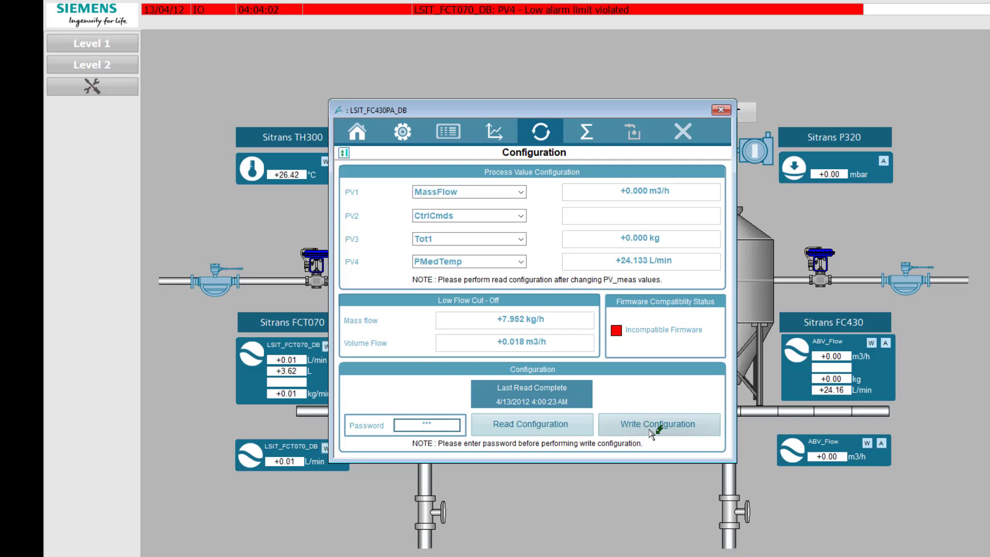
{"action": "left_click", "coordinate": [370, 132]}
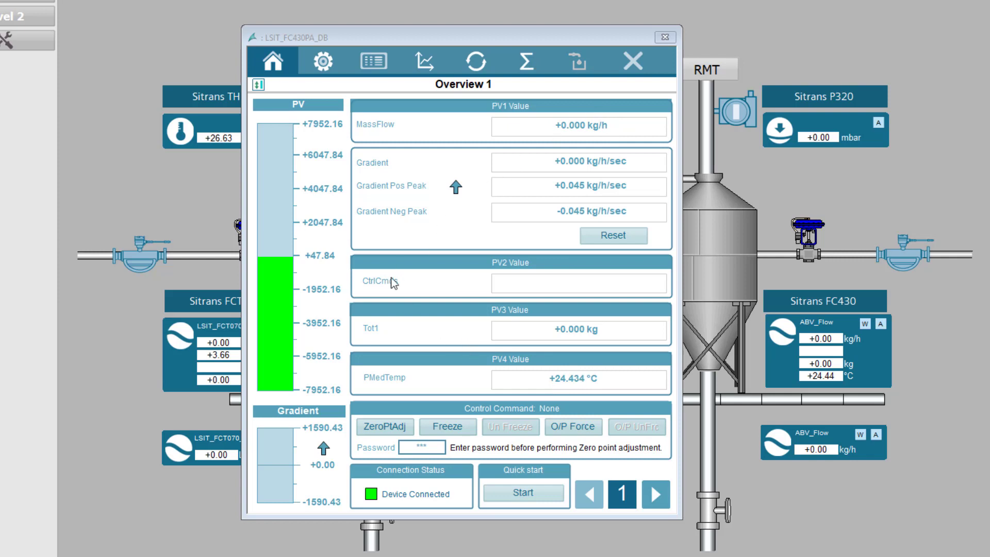
View Process Limit pages 1 and 2, the alarm list, then the MassFlow trend chart.
{"action": "left_click", "coordinate": [326, 60]}
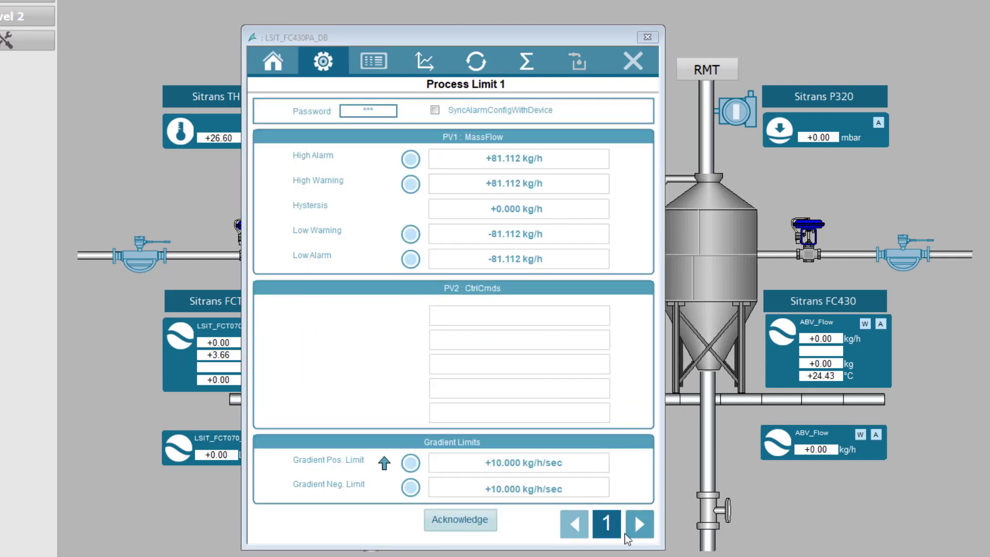
{"action": "left_click", "coordinate": [638, 537]}
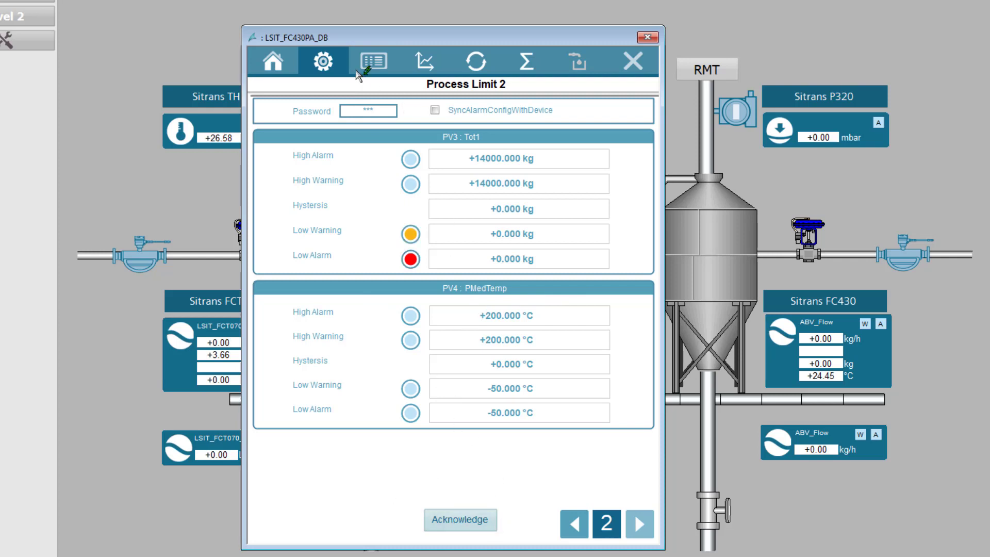
{"action": "left_click", "coordinate": [372, 61]}
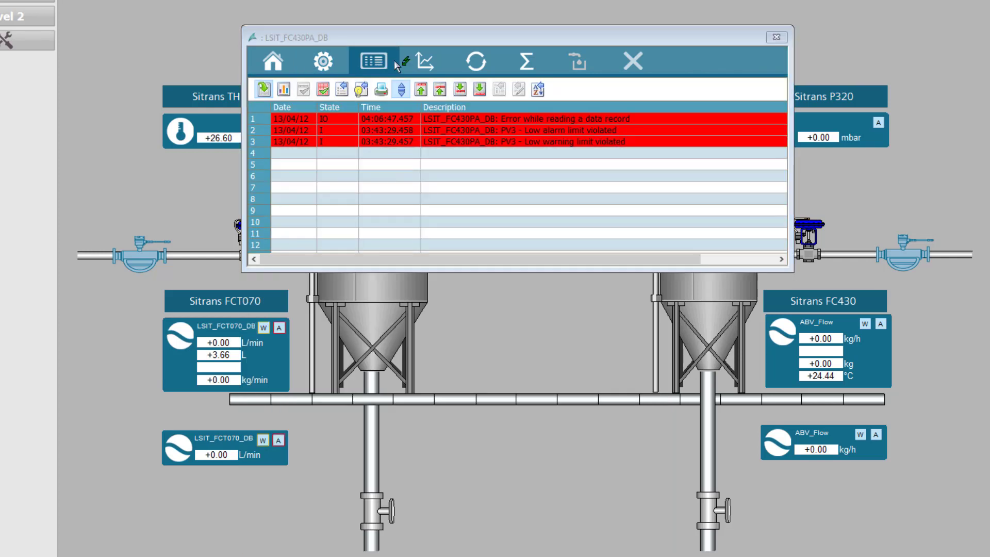
{"action": "left_click", "coordinate": [425, 61]}
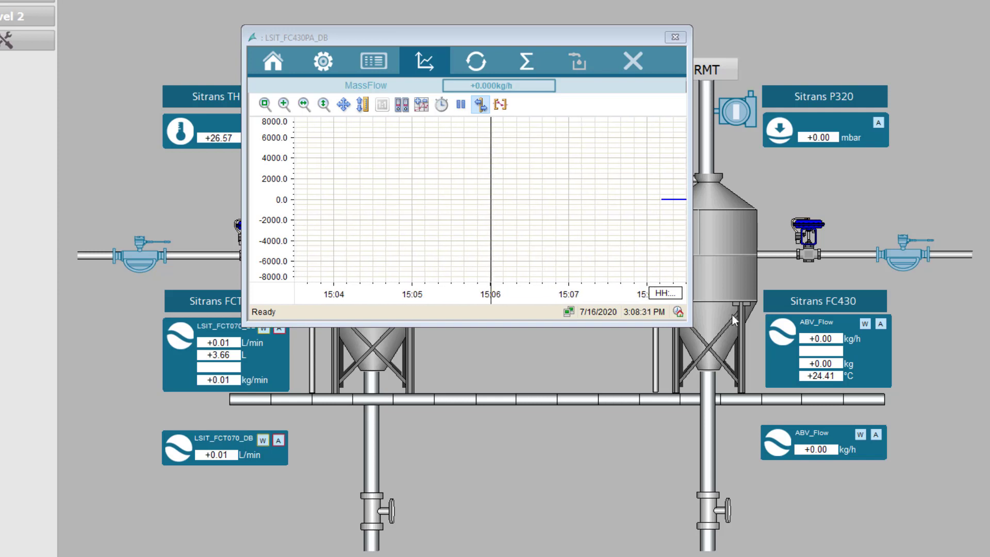
{"action": "mouse_move", "coordinate": [827, 382]}
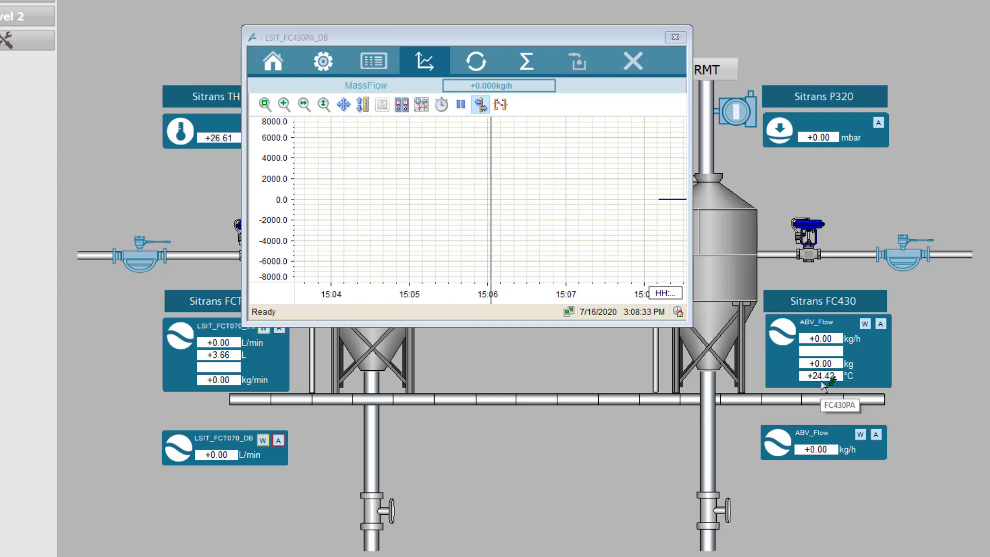